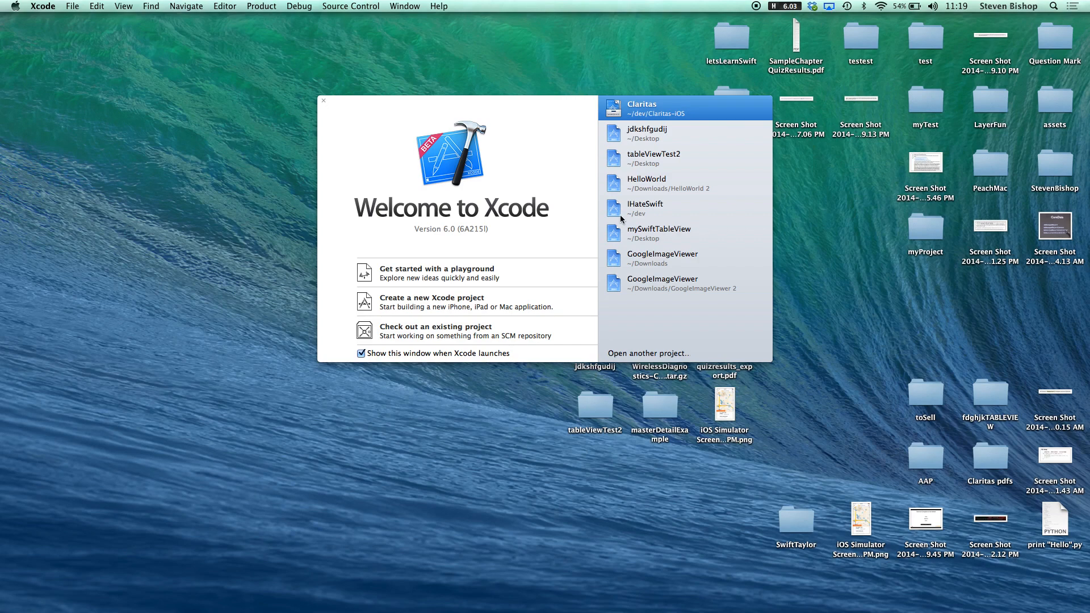
{"action": "mouse_move", "coordinate": [490, 305]}
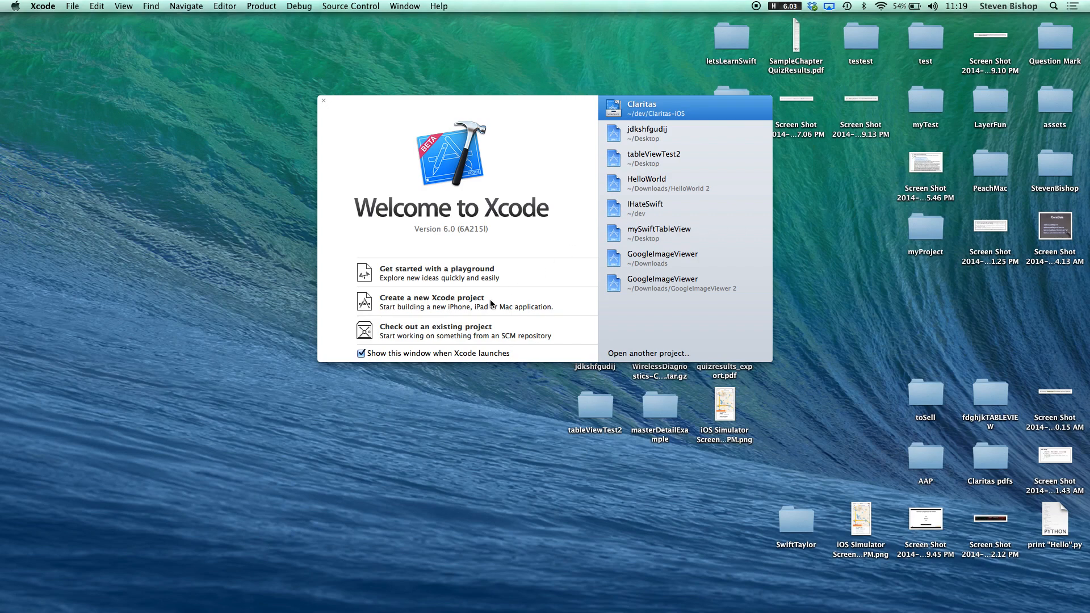
Step: Start a new Xcode project from the Welcome window
{"action": "left_click", "coordinate": [432, 302]}
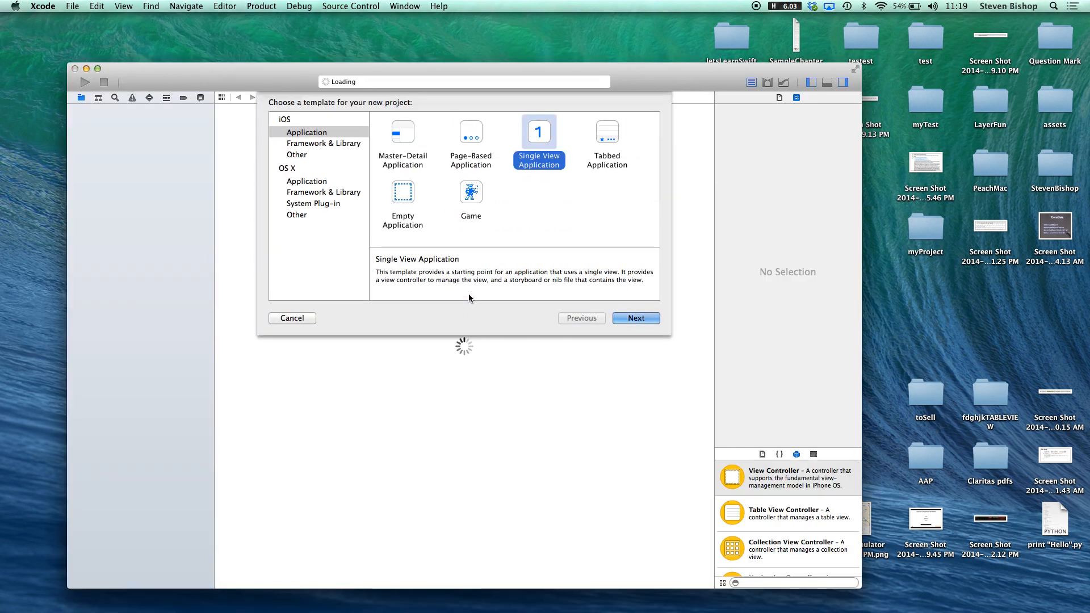
{"action": "mouse_move", "coordinate": [538, 165]}
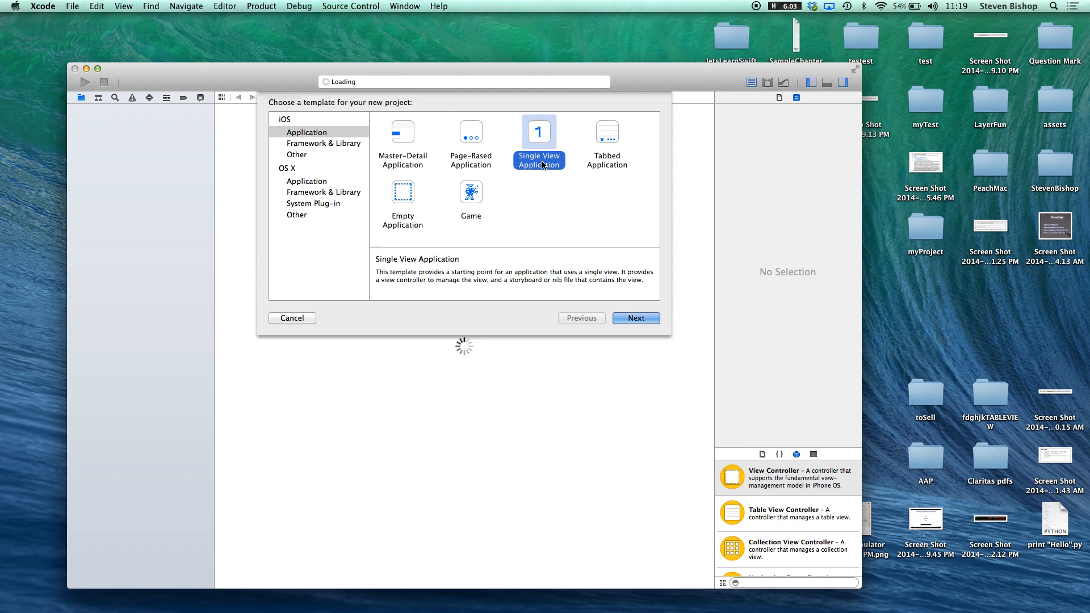
{"action": "mouse_move", "coordinate": [433, 155]}
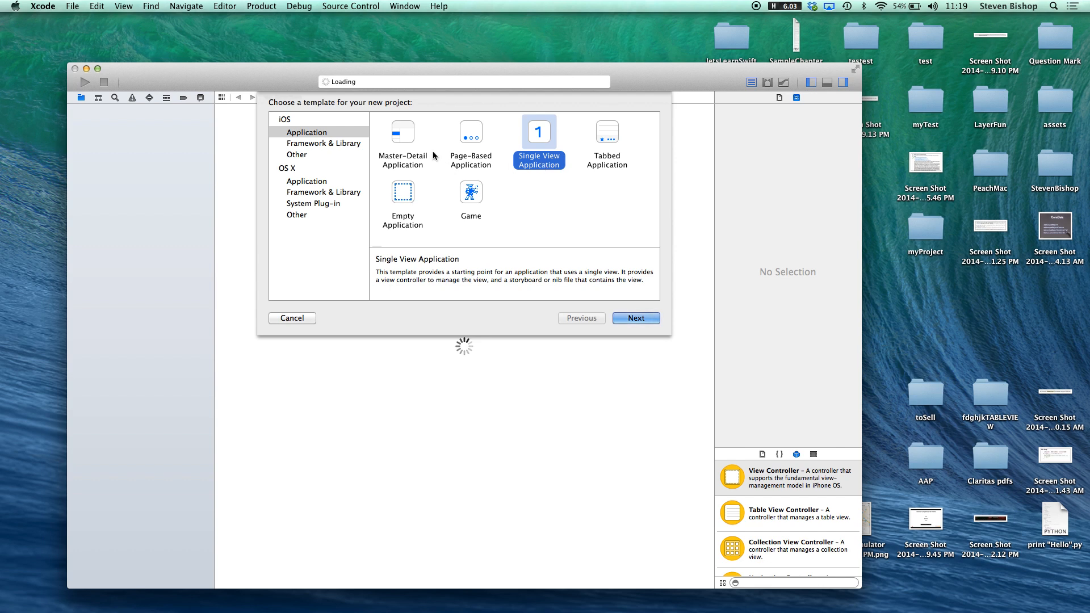
{"action": "mouse_move", "coordinate": [416, 165]}
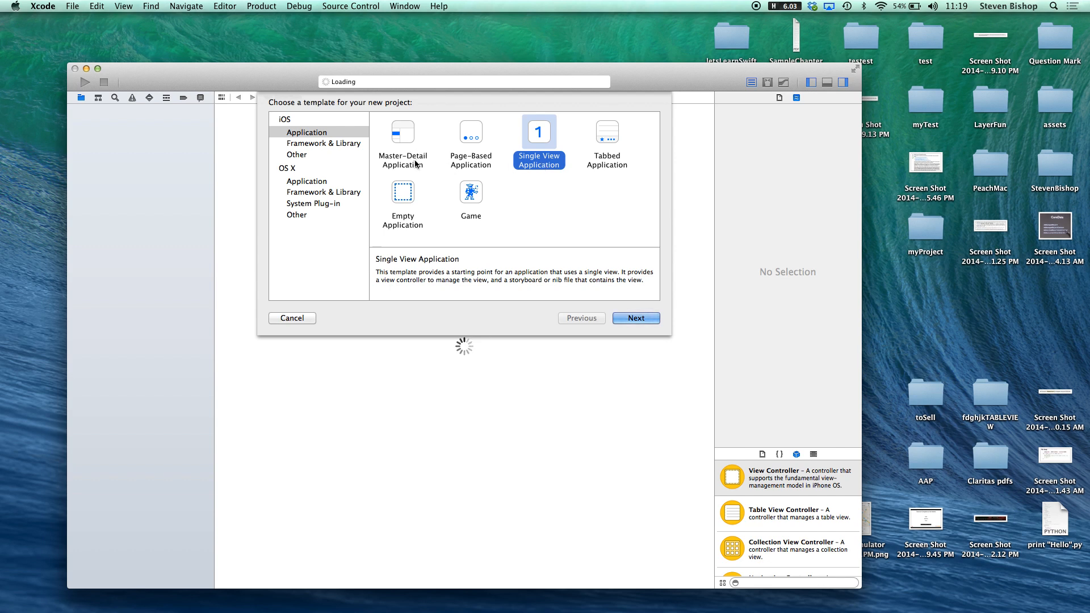
{"action": "mouse_move", "coordinate": [331, 133]}
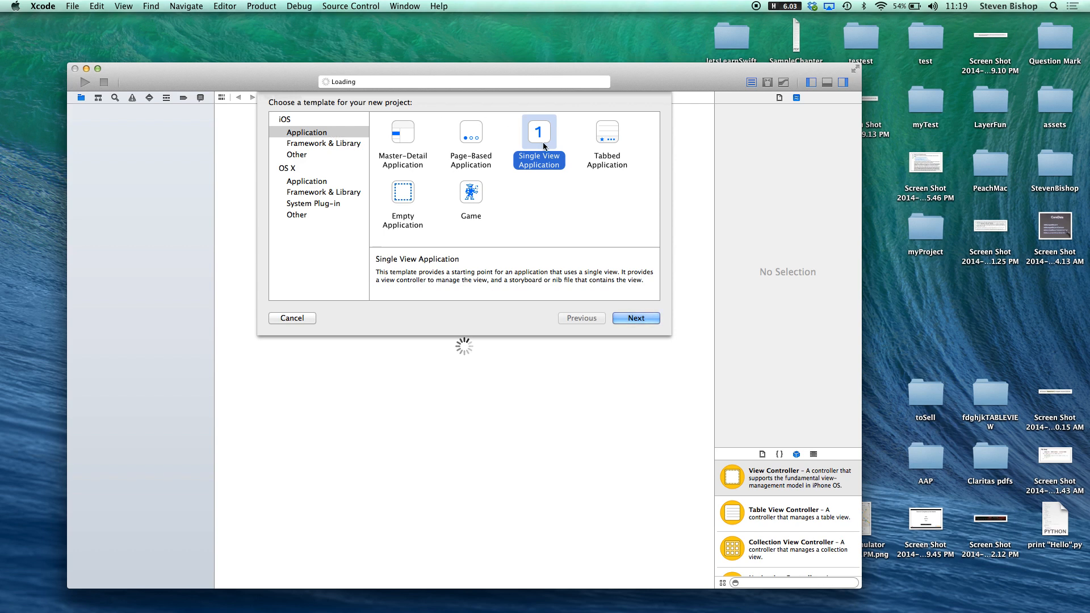
{"action": "mouse_move", "coordinate": [586, 247]}
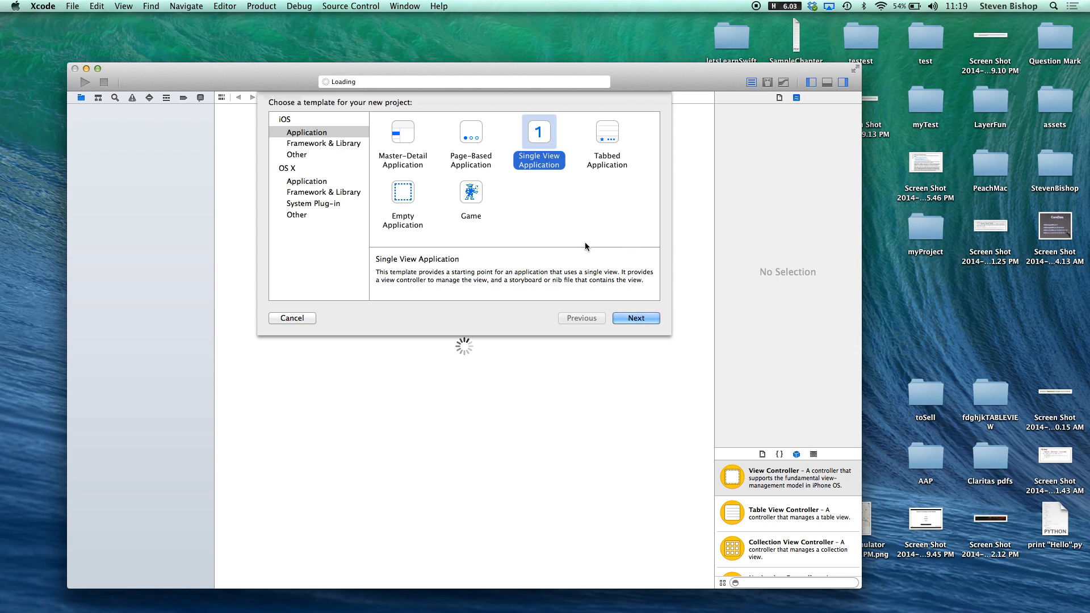
{"action": "mouse_move", "coordinate": [507, 153]}
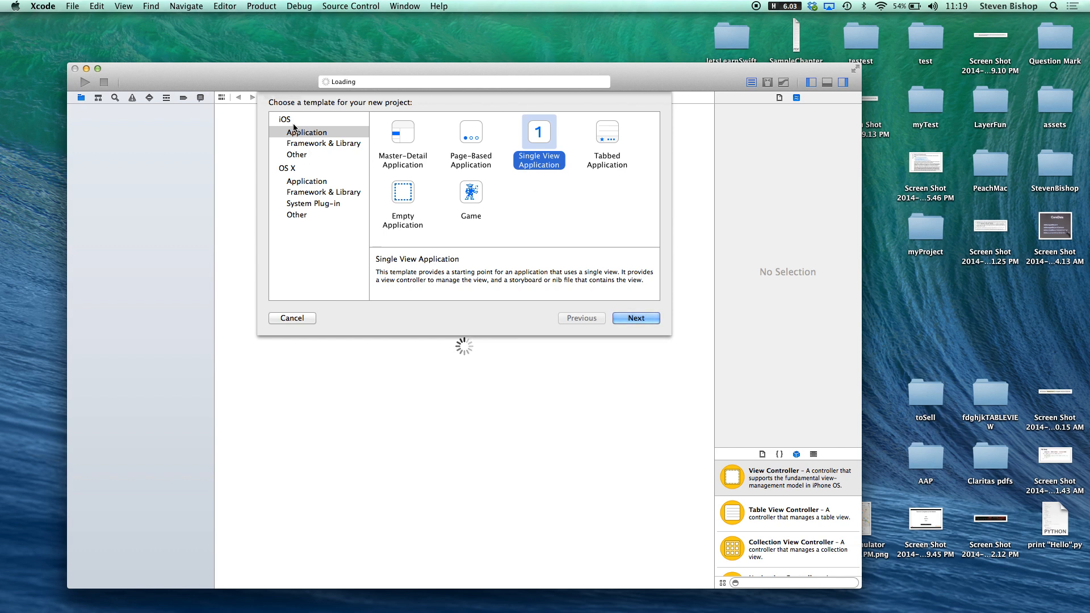
Step: Name the Swift iPhone project tableViewTutorial and proceed to the save location dialog
{"action": "left_click", "coordinate": [635, 317]}
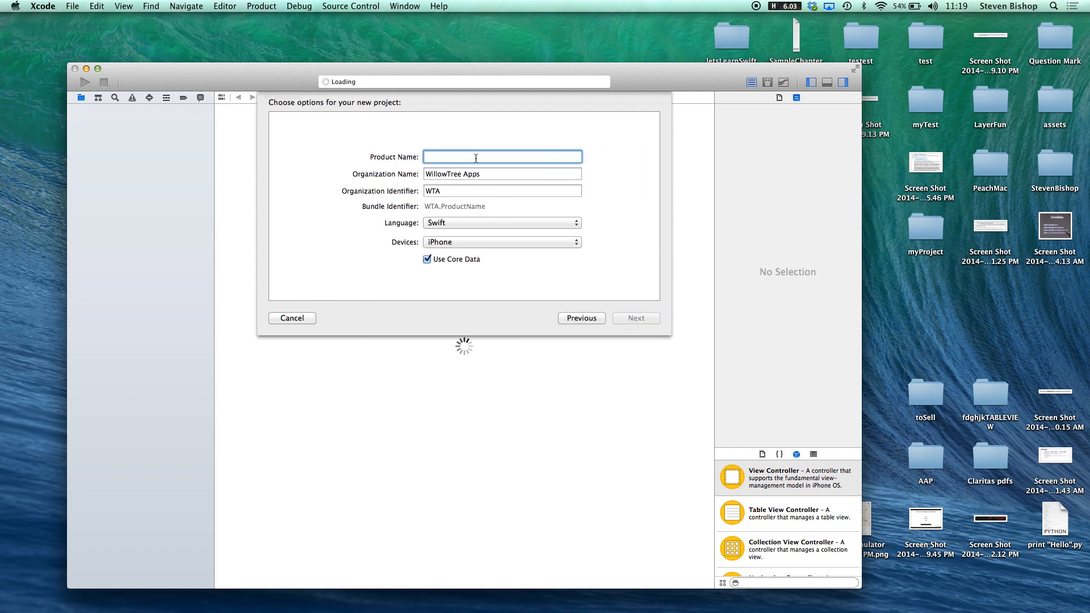
{"action": "mouse_move", "coordinate": [476, 157]}
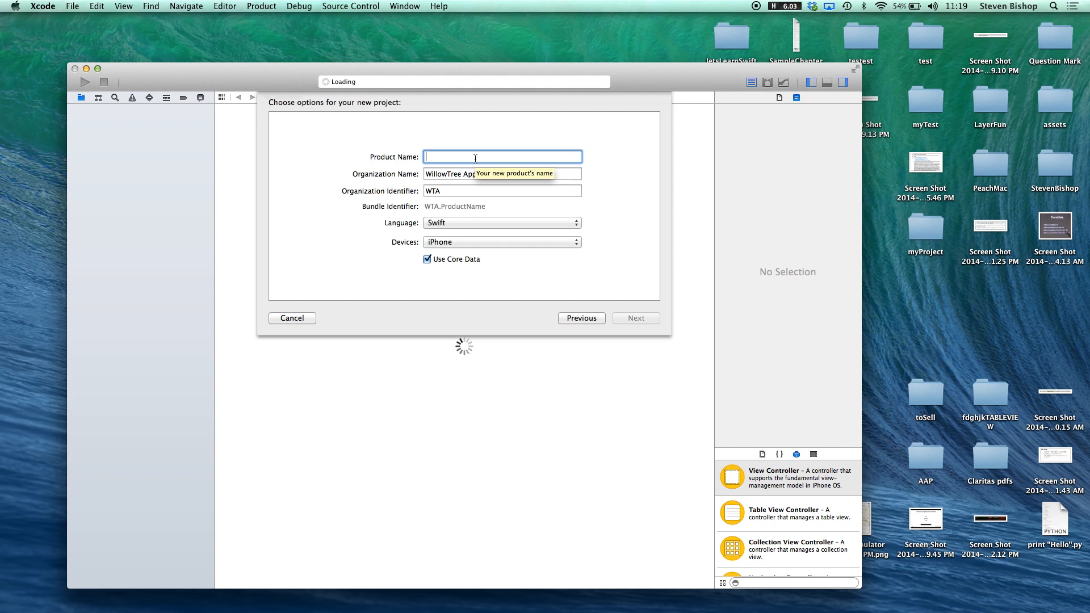
{"action": "type", "text": "tableView"}
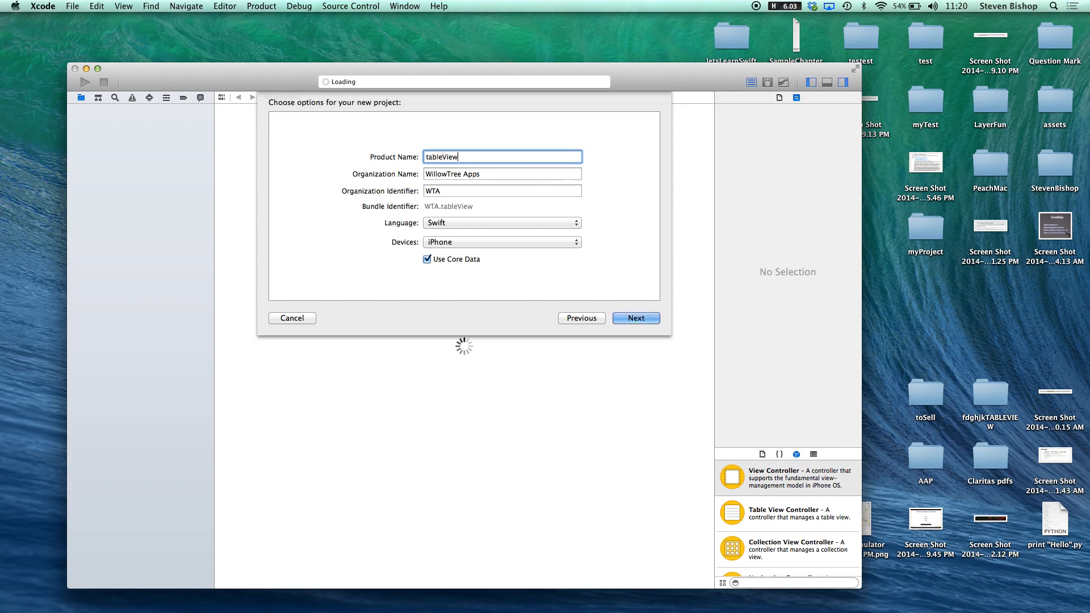
{"action": "type", "text": "Tutorial"}
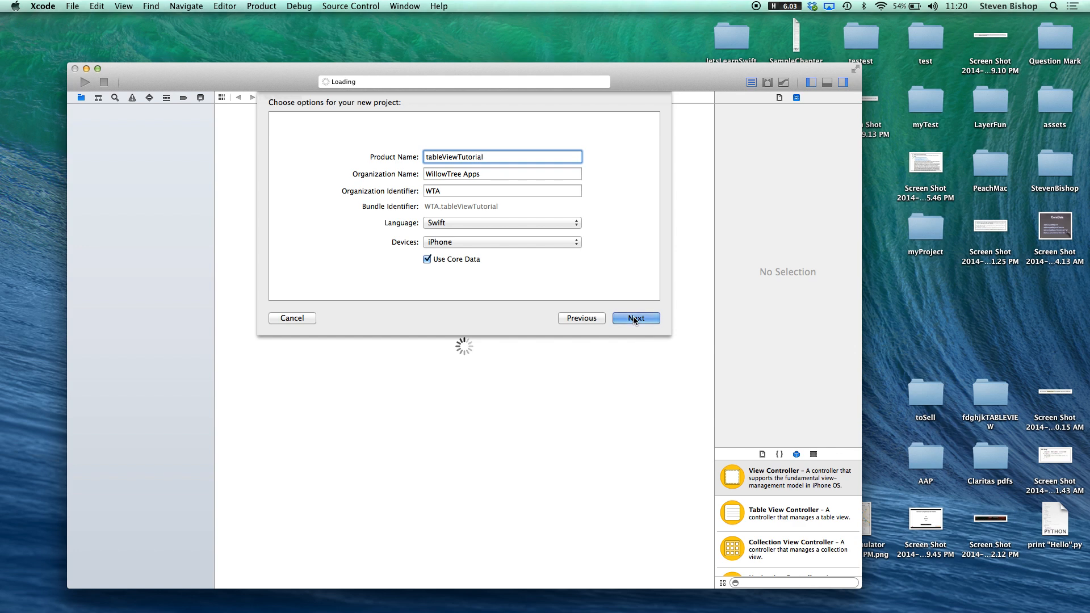
{"action": "left_click", "coordinate": [634, 318]}
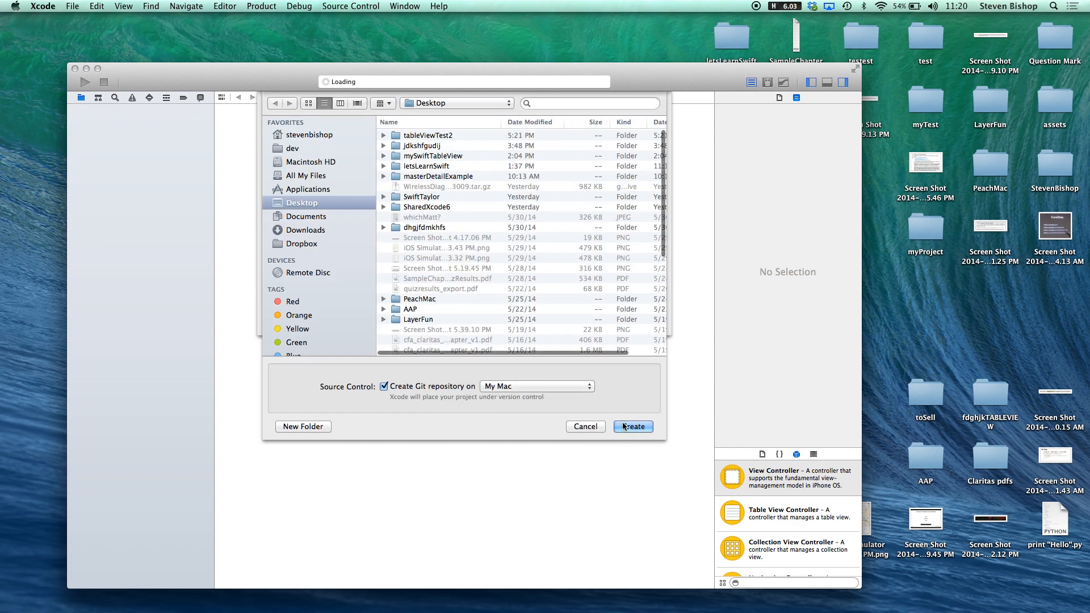
Step: Create the project on the Desktop, then view AppDelegate.swift, ViewController.swift and Main.storyboard
{"action": "left_click", "coordinate": [632, 425]}
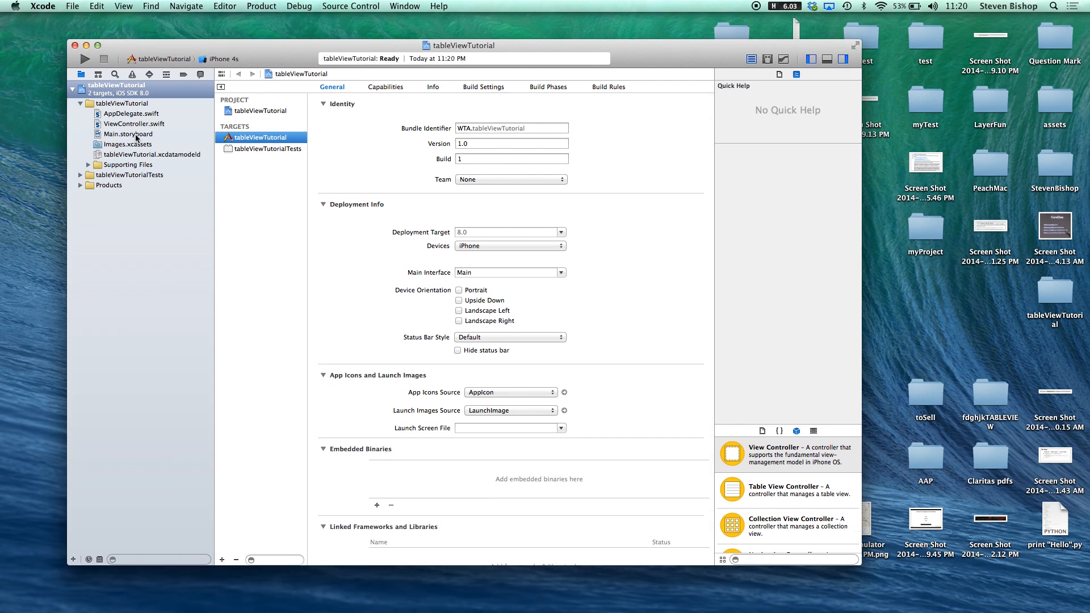
{"action": "left_click", "coordinate": [131, 114]}
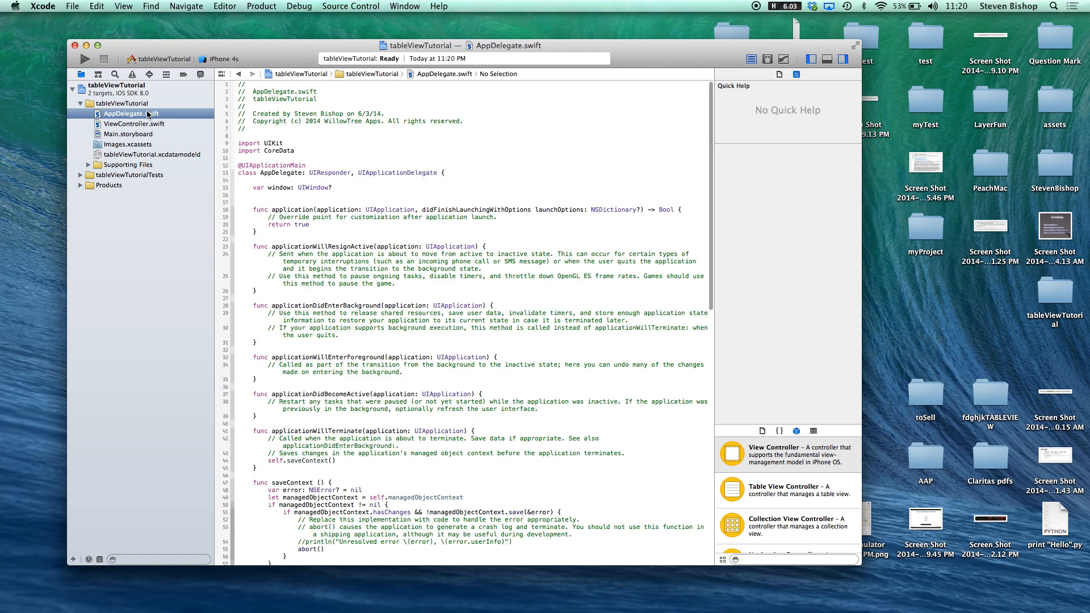
{"action": "left_click", "coordinate": [134, 124]}
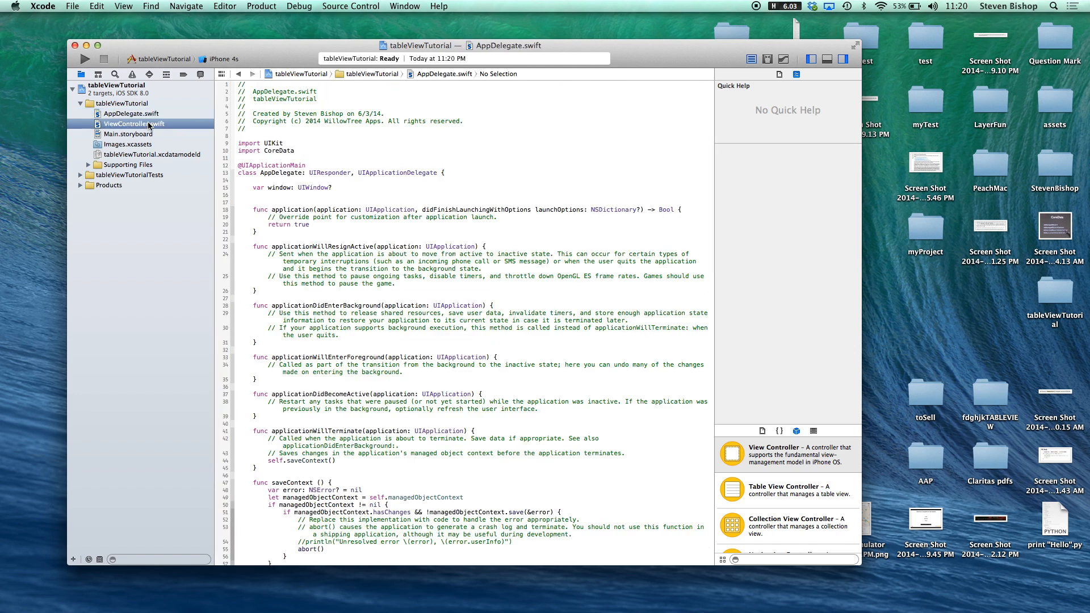
{"action": "left_click", "coordinate": [134, 123]}
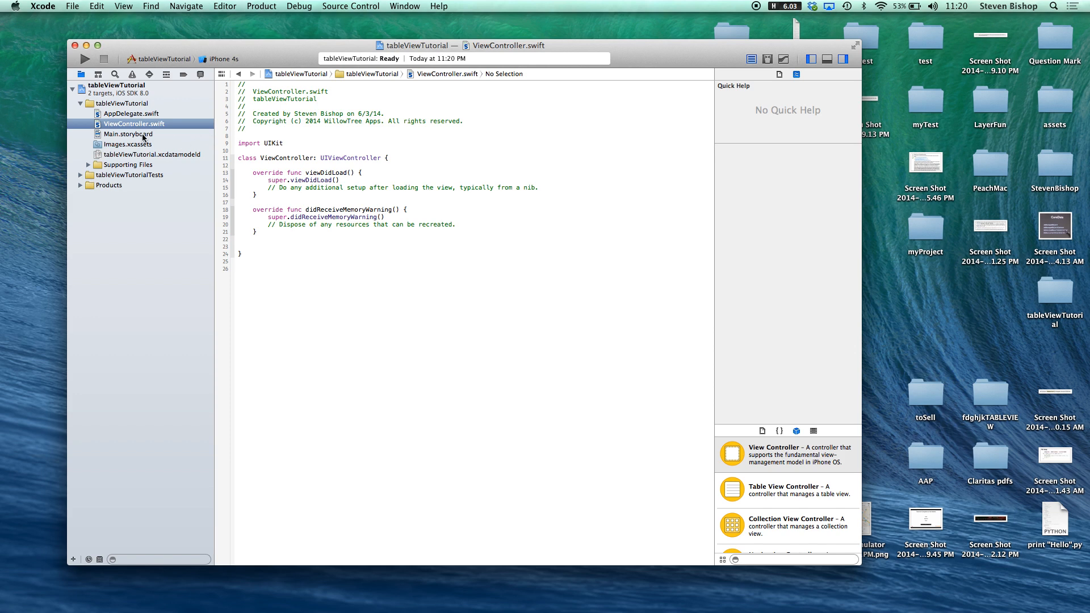
{"action": "left_click", "coordinate": [127, 134]}
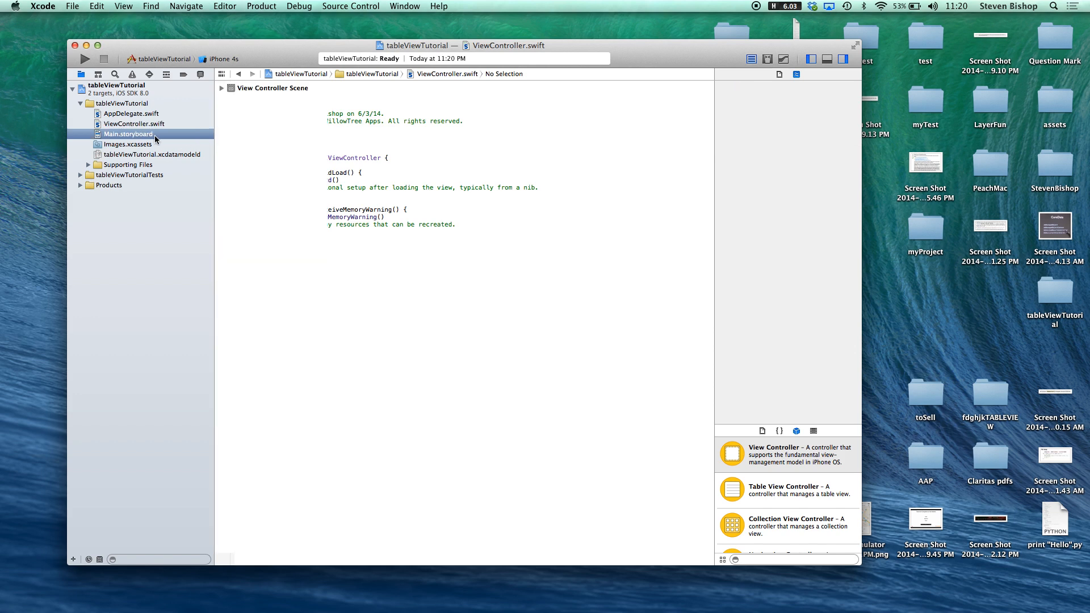
Step: Select the view controller and switch the storyboard to Compact width, any height
{"action": "left_click", "coordinate": [127, 134]}
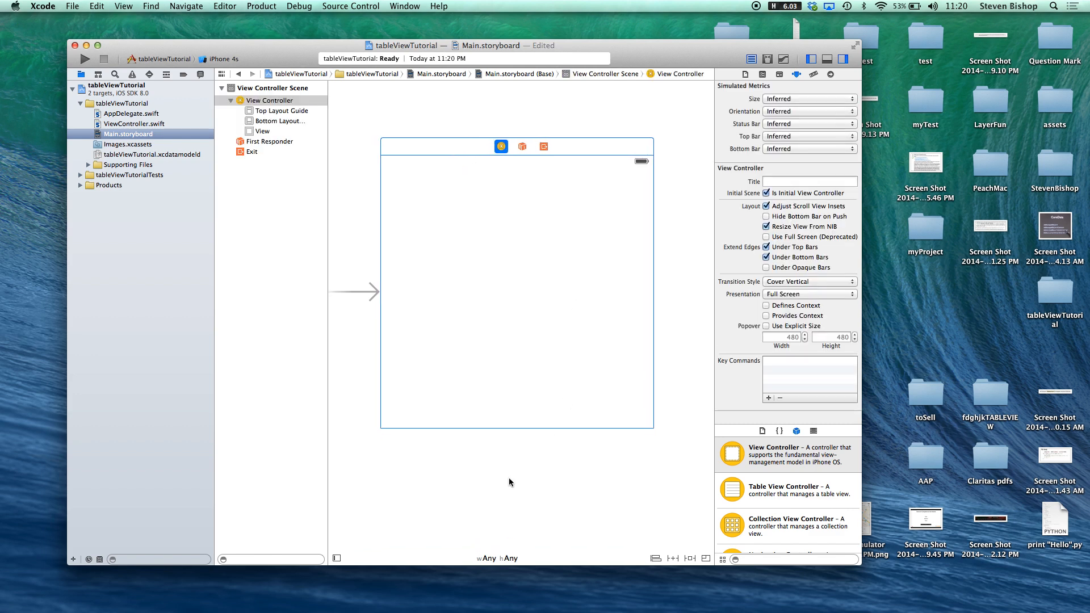
{"action": "mouse_move", "coordinate": [491, 560]}
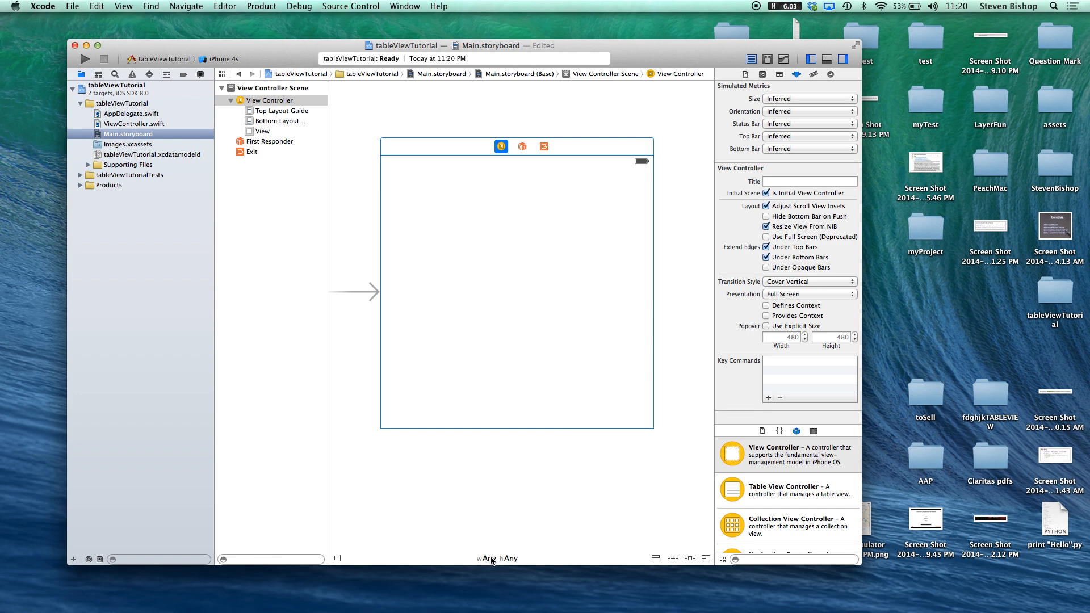
{"action": "mouse_move", "coordinate": [495, 560]}
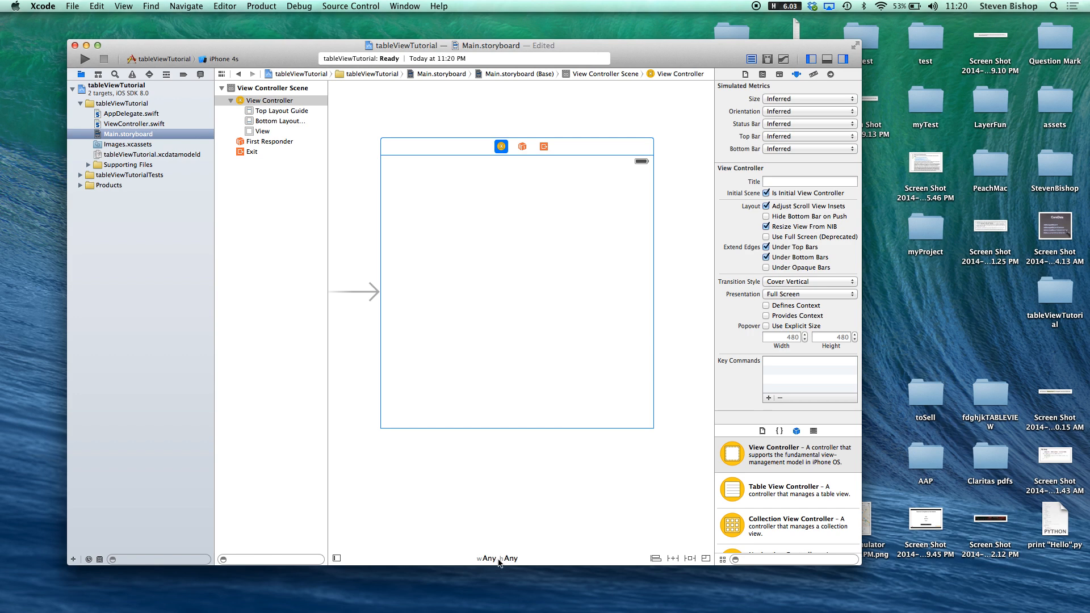
{"action": "left_click", "coordinate": [497, 559]}
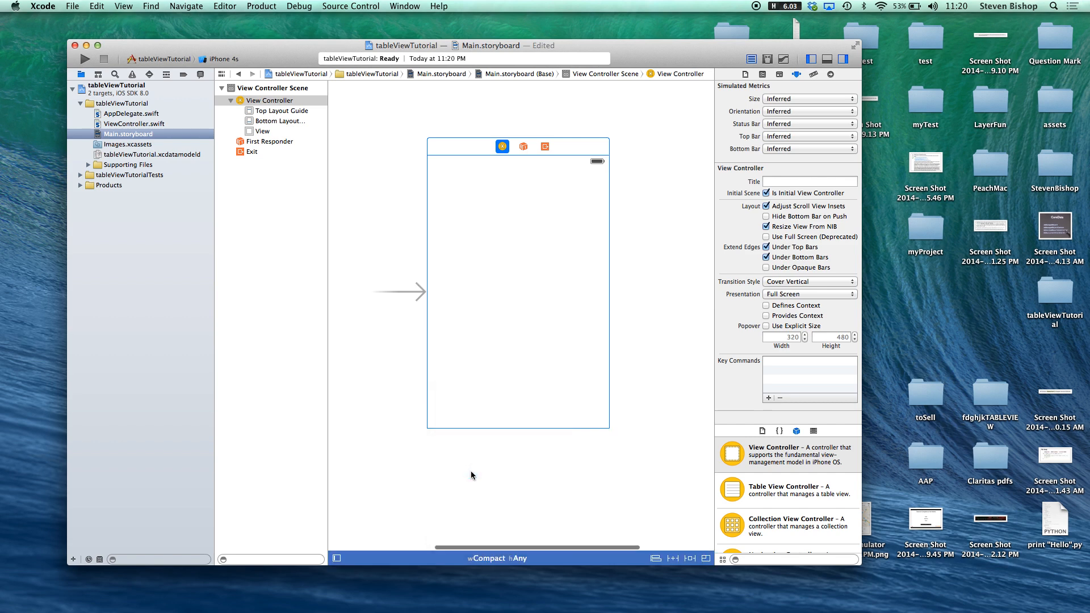
{"action": "mouse_move", "coordinate": [514, 367]}
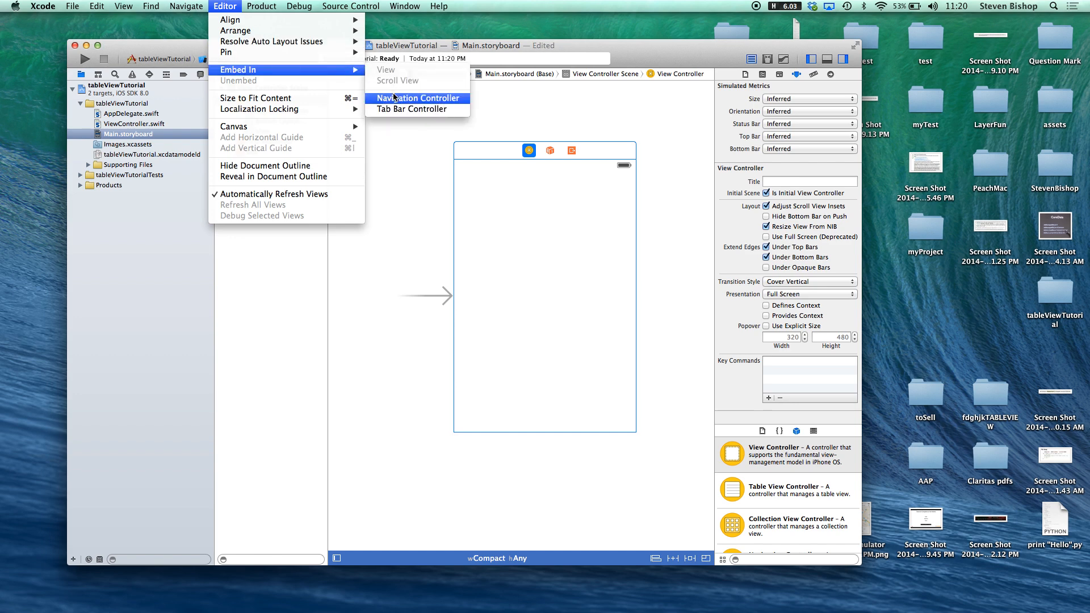
Step: Embed the view controller in a Navigation Controller and add a Table View to its scene
{"action": "left_click", "coordinate": [416, 97]}
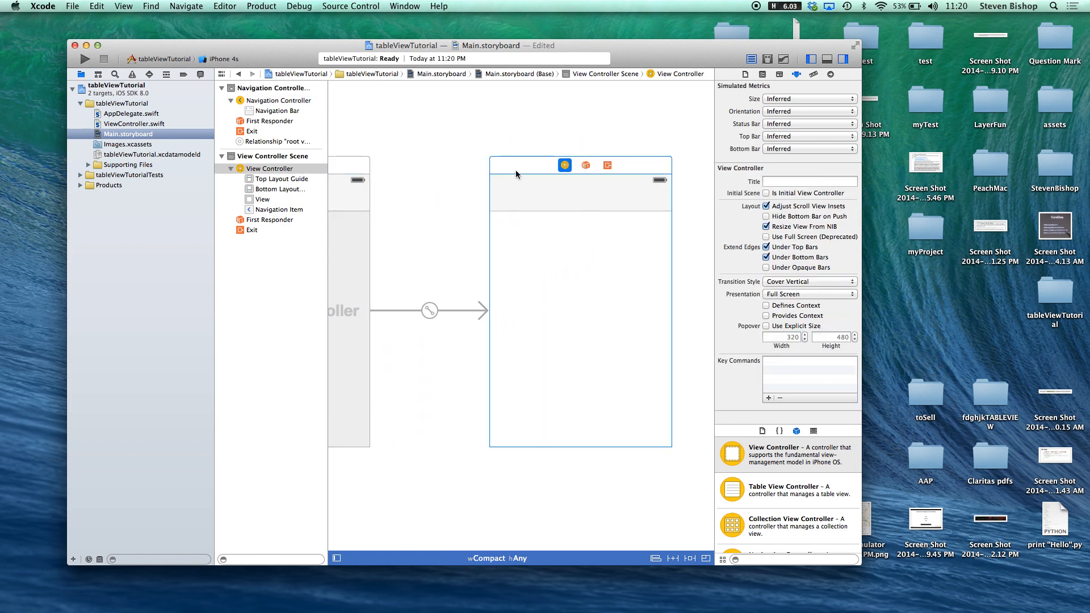
{"action": "left_click", "coordinate": [262, 200]}
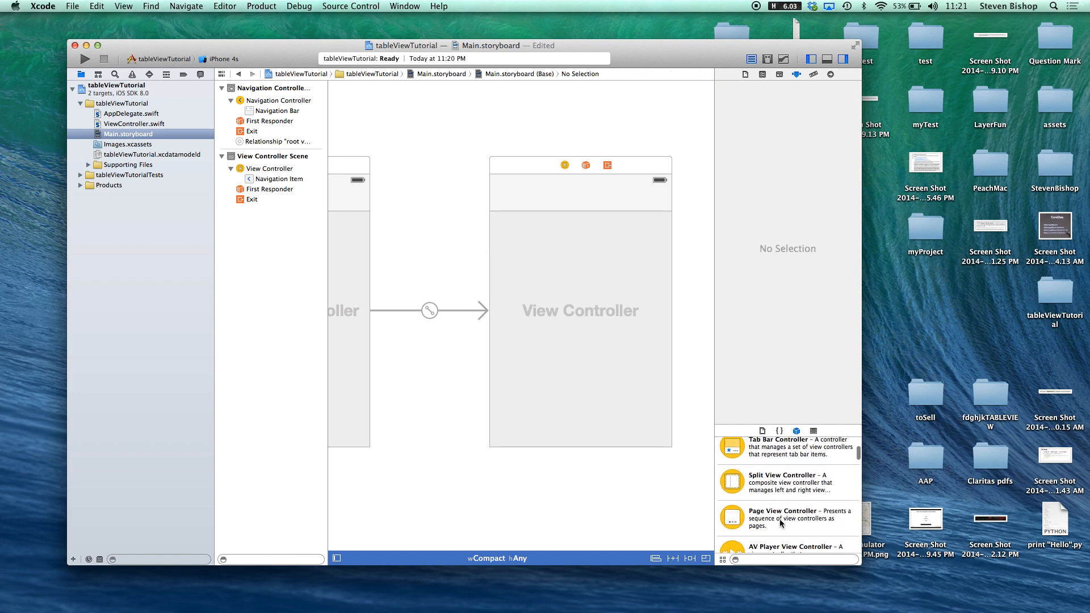
{"action": "scroll", "scroll_direction": "down", "scroll_amount": 3}
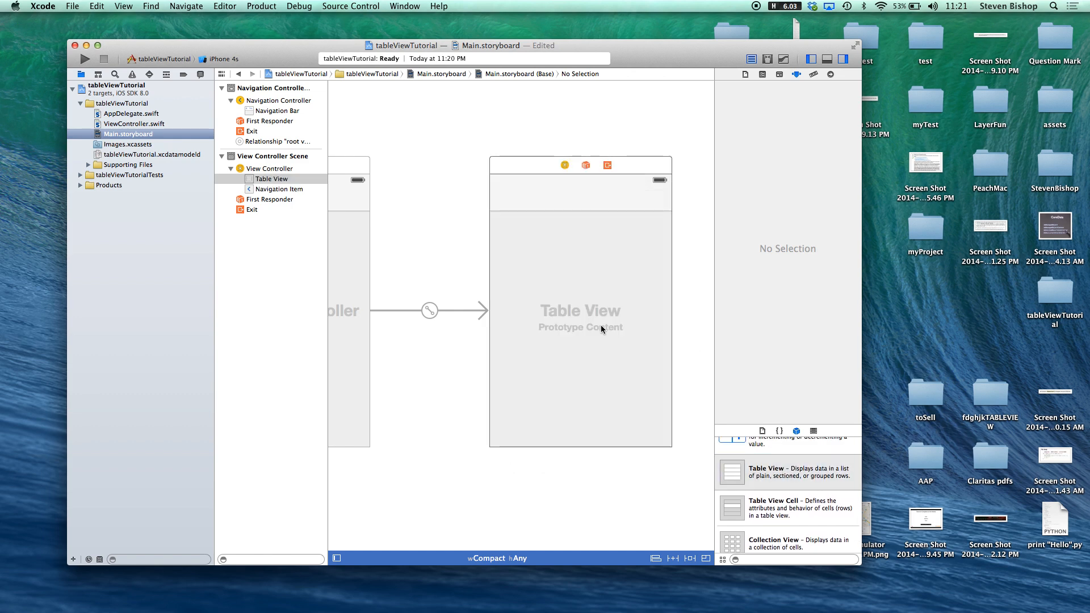
Step: Add a prototype Table View Cell and set its reuse identifier to myCell
{"action": "left_click", "coordinate": [580, 309]}
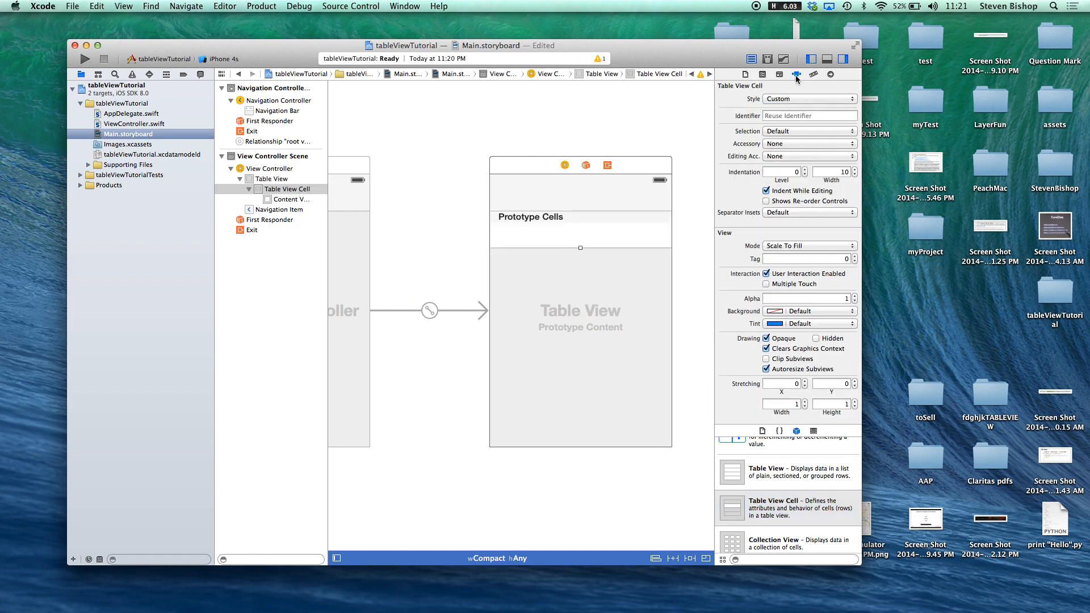
{"action": "mouse_move", "coordinate": [796, 75]}
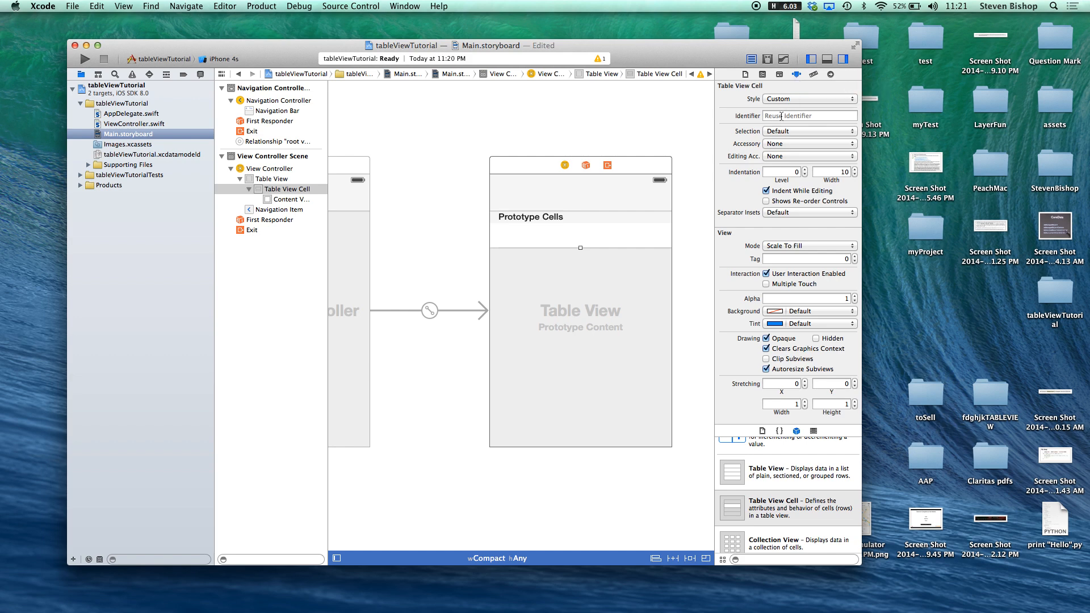
{"action": "left_click", "coordinate": [810, 115]}
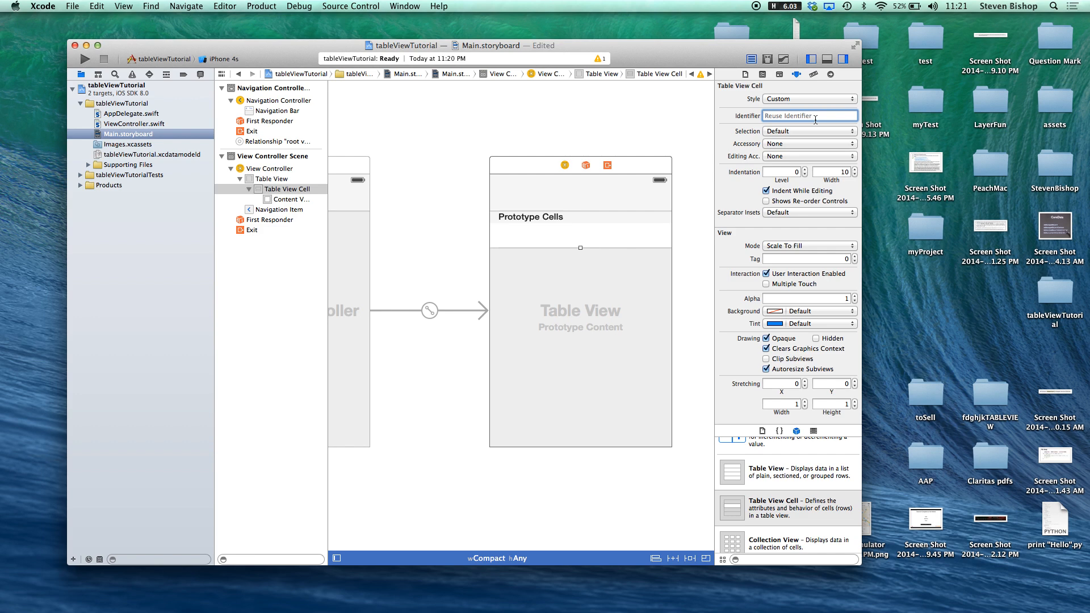
{"action": "mouse_move", "coordinate": [810, 116]}
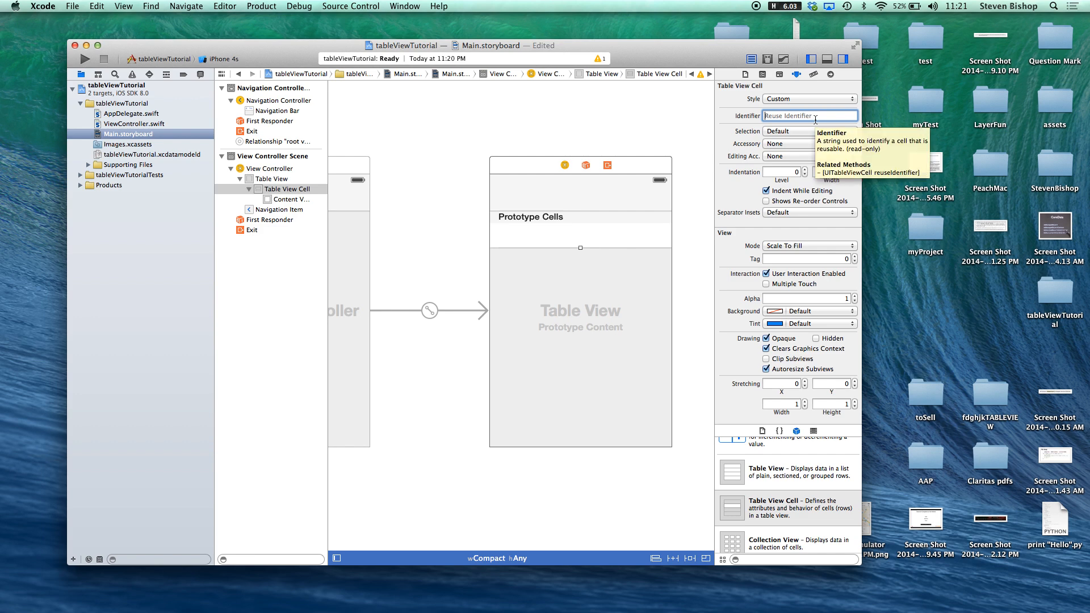
{"action": "type", "text": "myCell"}
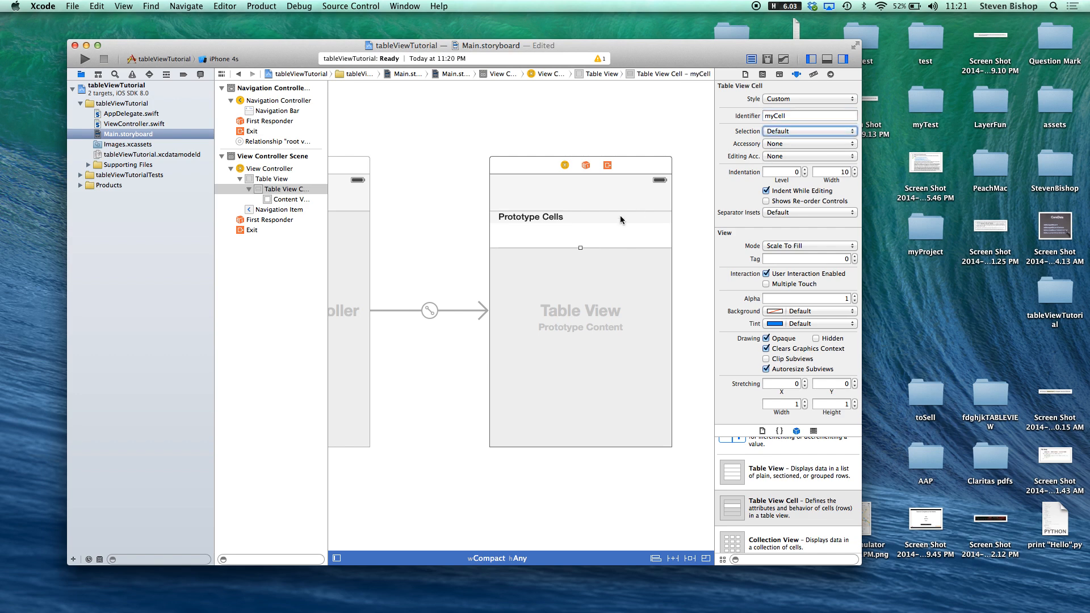
{"action": "mouse_move", "coordinate": [612, 260]}
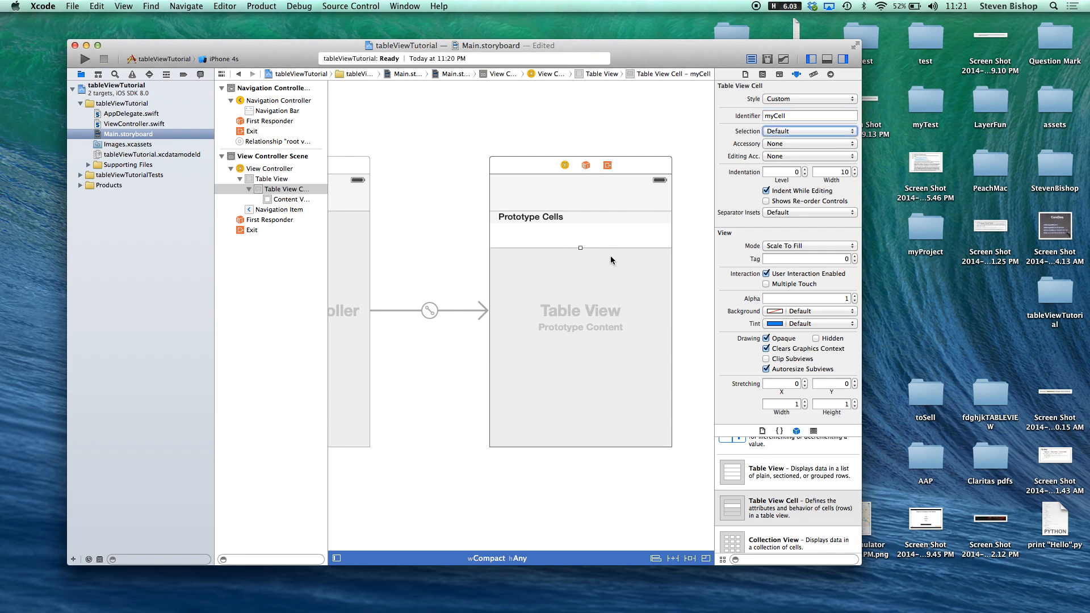
{"action": "mouse_move", "coordinate": [609, 260]}
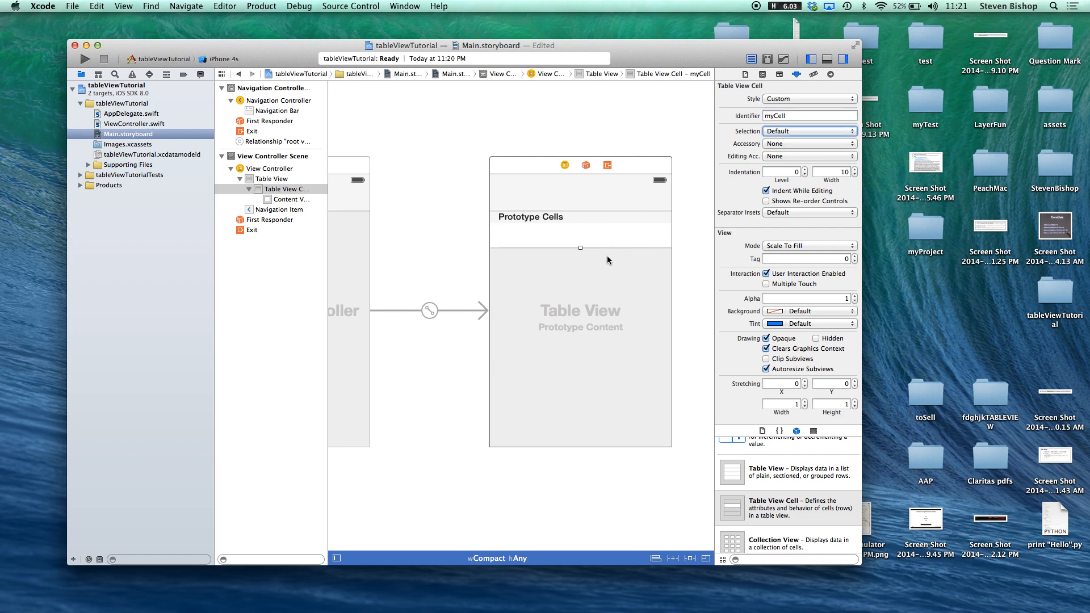
Step: Run the app on the iPhone 5s simulator and stop it after launch
{"action": "left_click", "coordinate": [221, 58]}
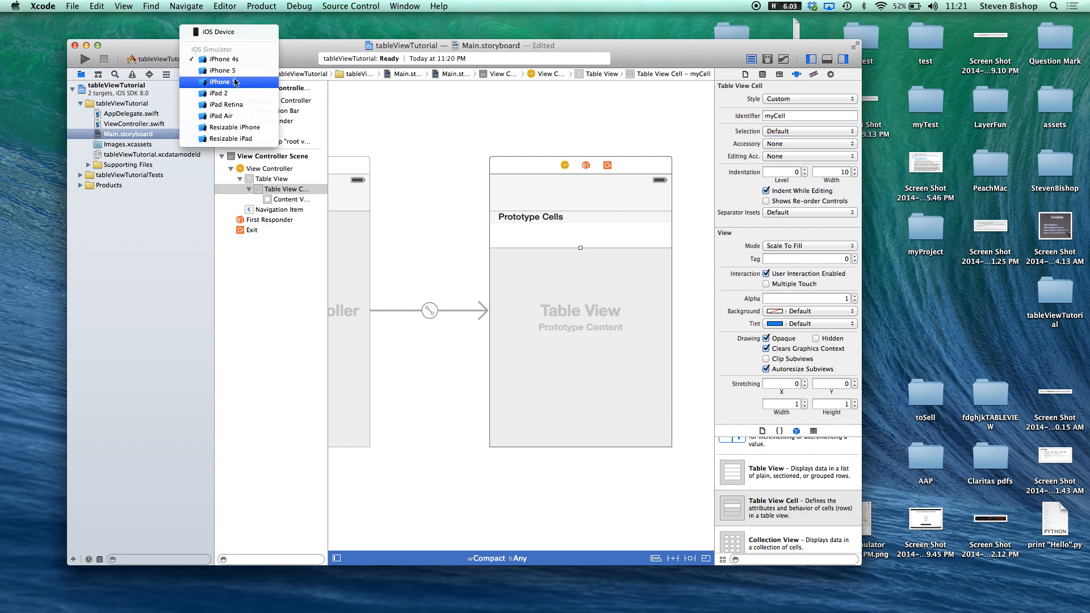
{"action": "left_click", "coordinate": [222, 81]}
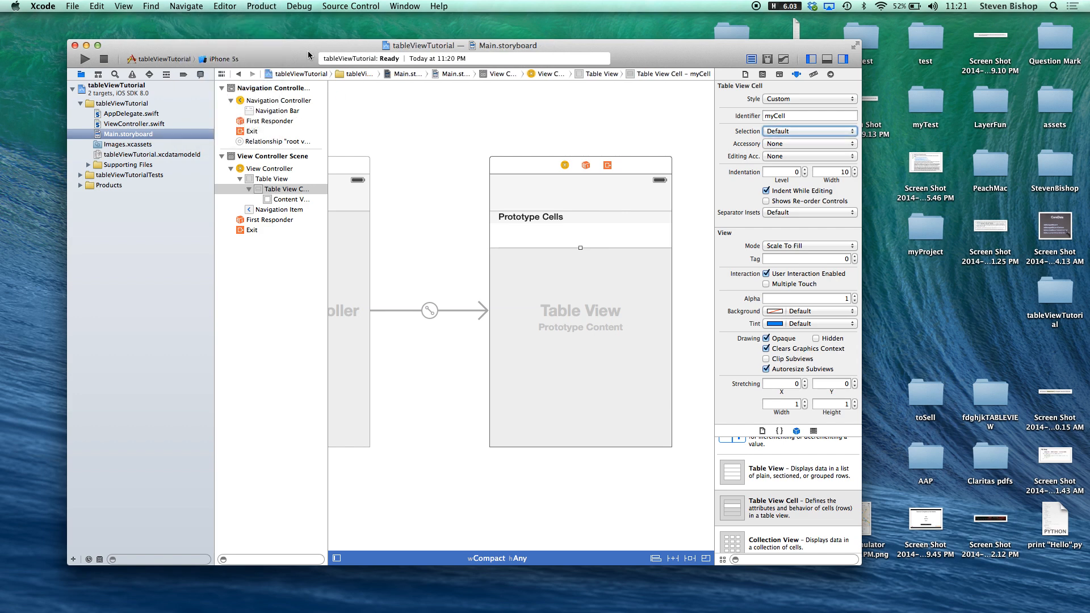
{"action": "left_click", "coordinate": [84, 58]}
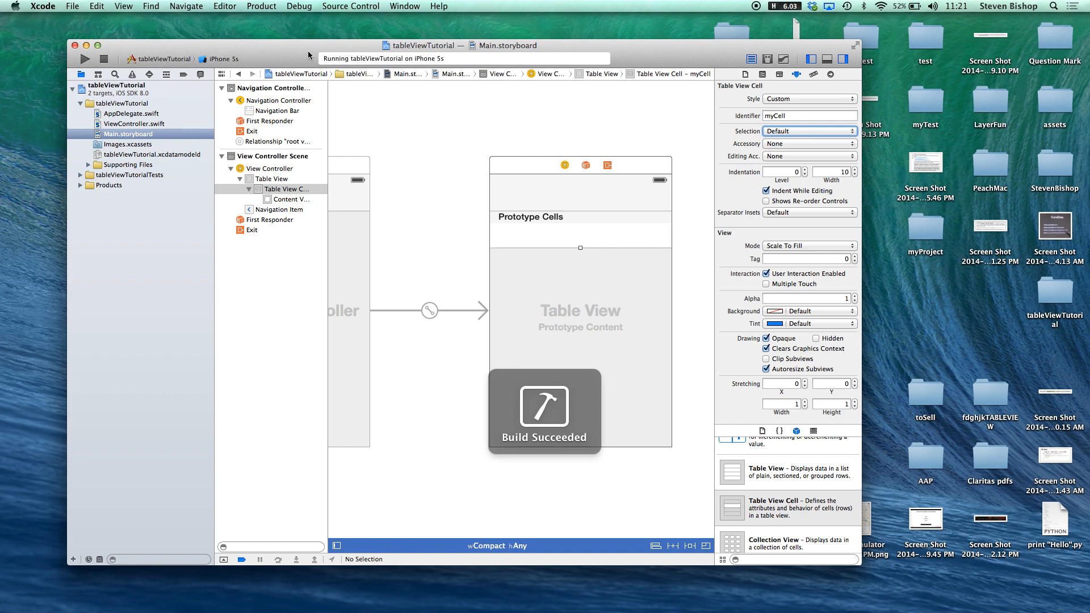
{"action": "left_click", "coordinate": [82, 58]}
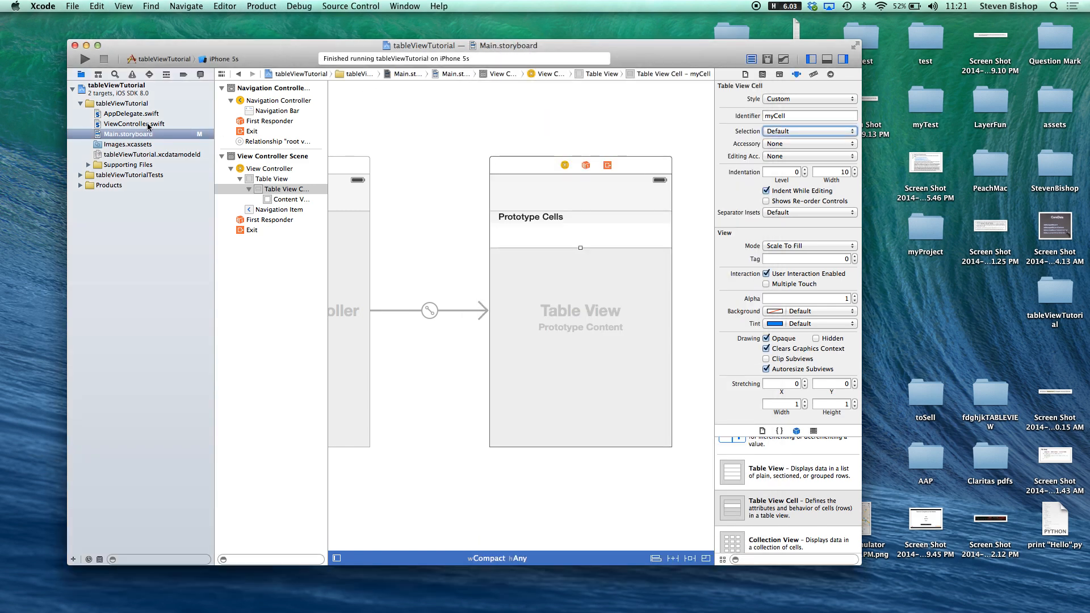
Step: Change ViewController's superclass to UITableViewController and start a cellForRowAtIndexPath override
{"action": "left_click", "coordinate": [134, 124]}
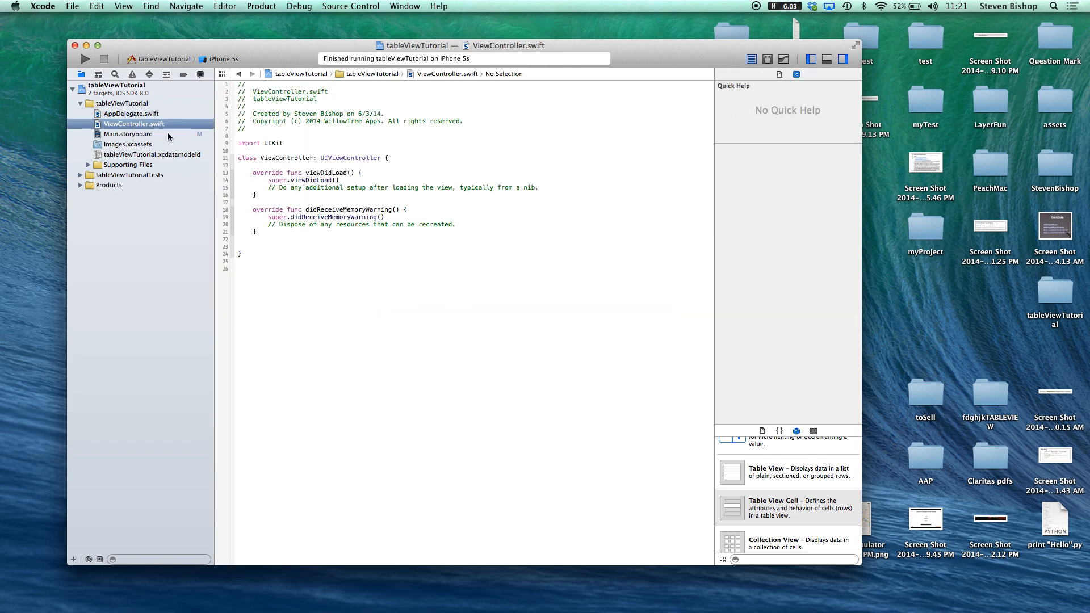
{"action": "double_click", "coordinate": [351, 158]}
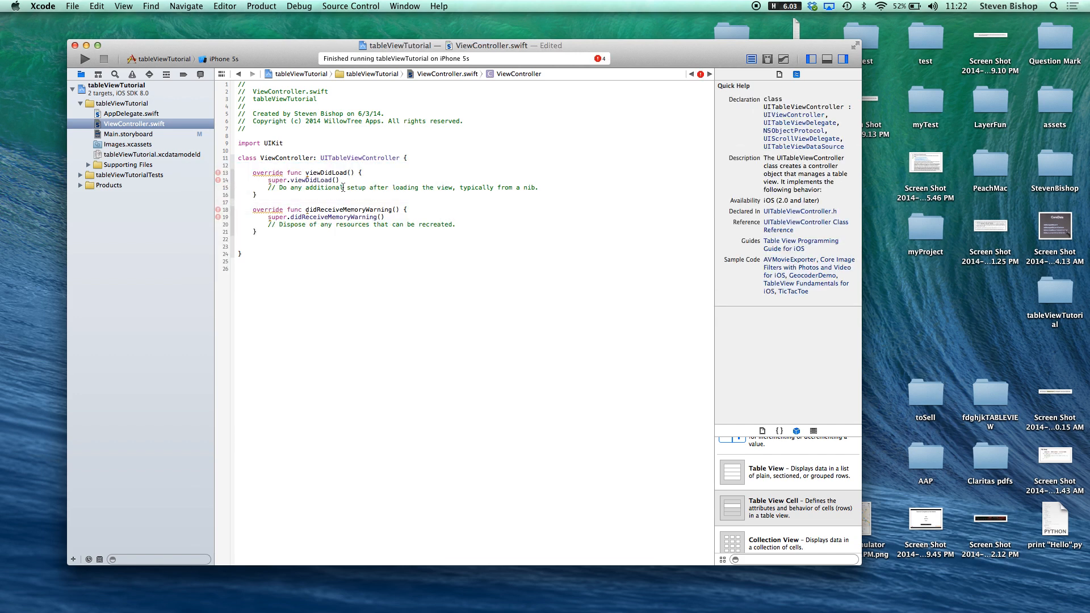
{"action": "left_click", "coordinate": [299, 246]}
{"action": "type", "text": "override func tableView(tableView: UITableView!, cellForRowAtIndexPath indexPath: NSIndexPath!) -> UITableViewCell!"}
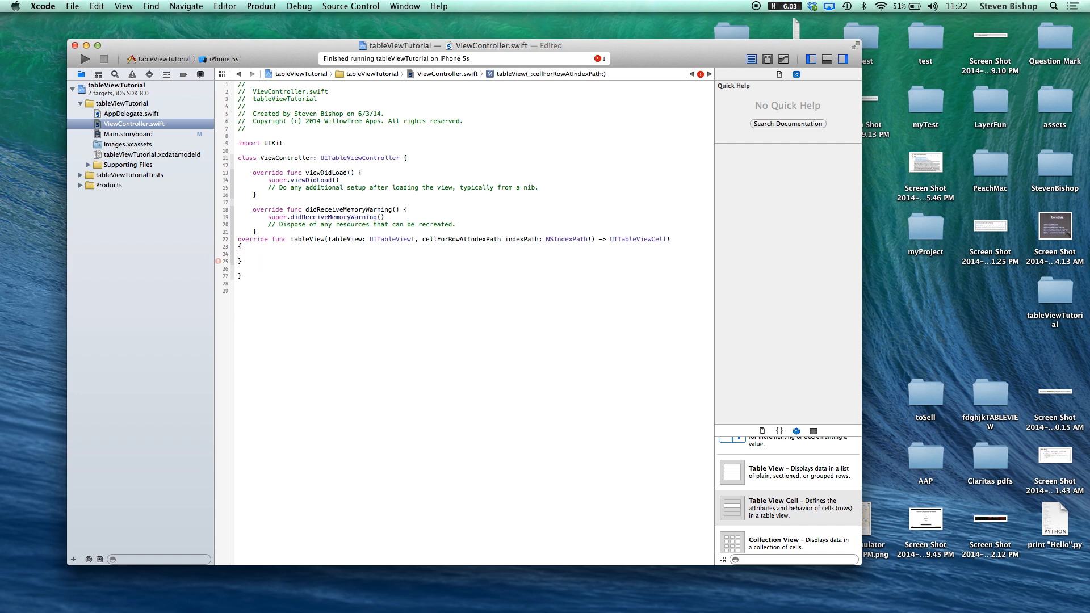
Step: Dequeue a reusable cell with identifier myCell for the index path and return it
{"action": "left_click", "coordinate": [252, 253]}
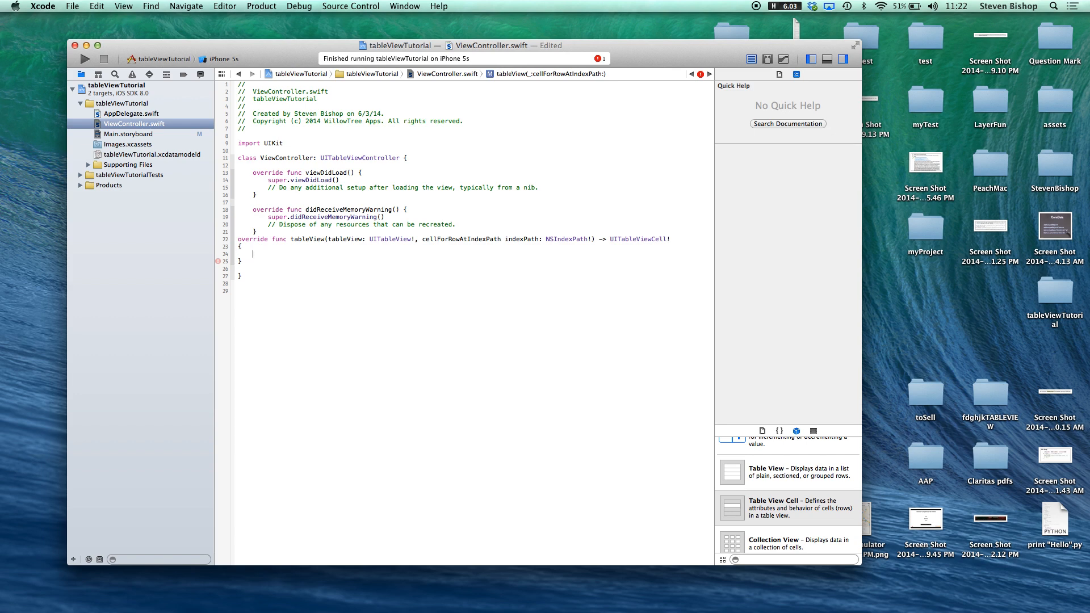
{"action": "type", "text": "var cell"}
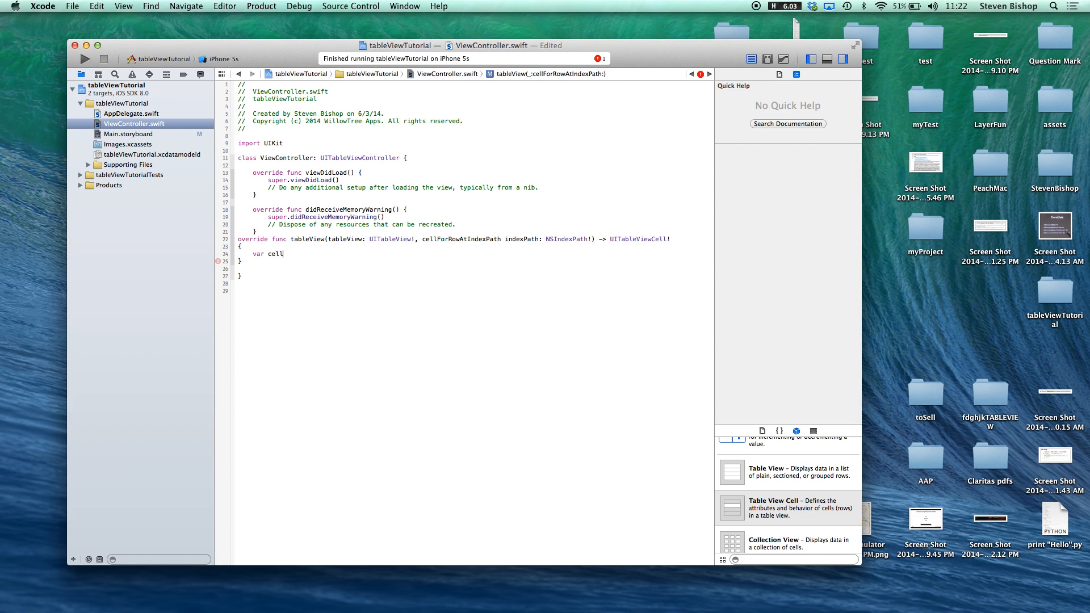
{"action": "type", "text": "= tableView"}
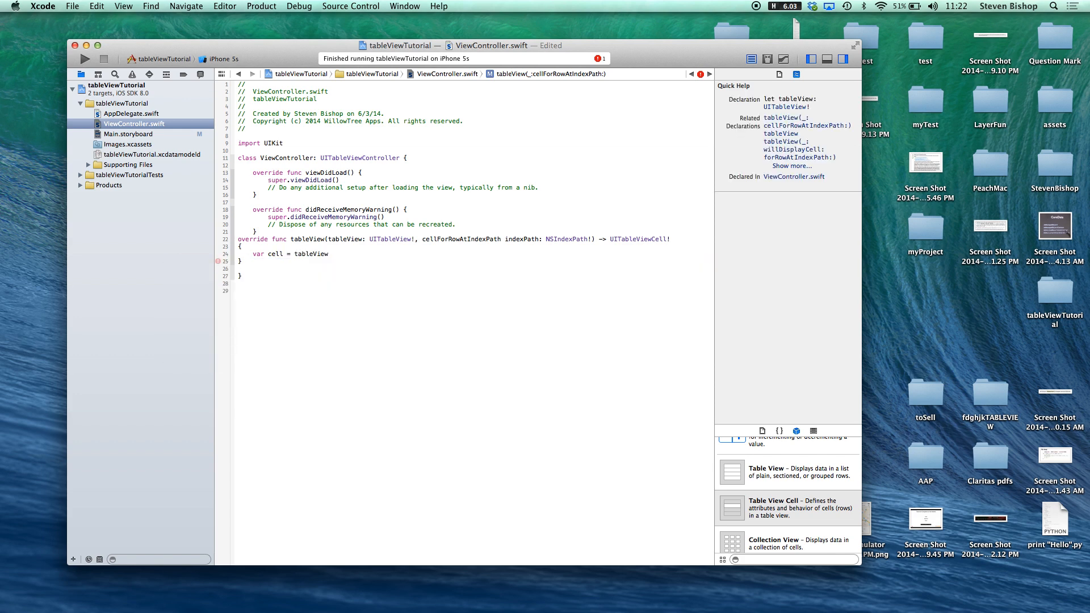
{"action": "type", "text": ".dequeueReusableCellWithIdentifier(\"m"}
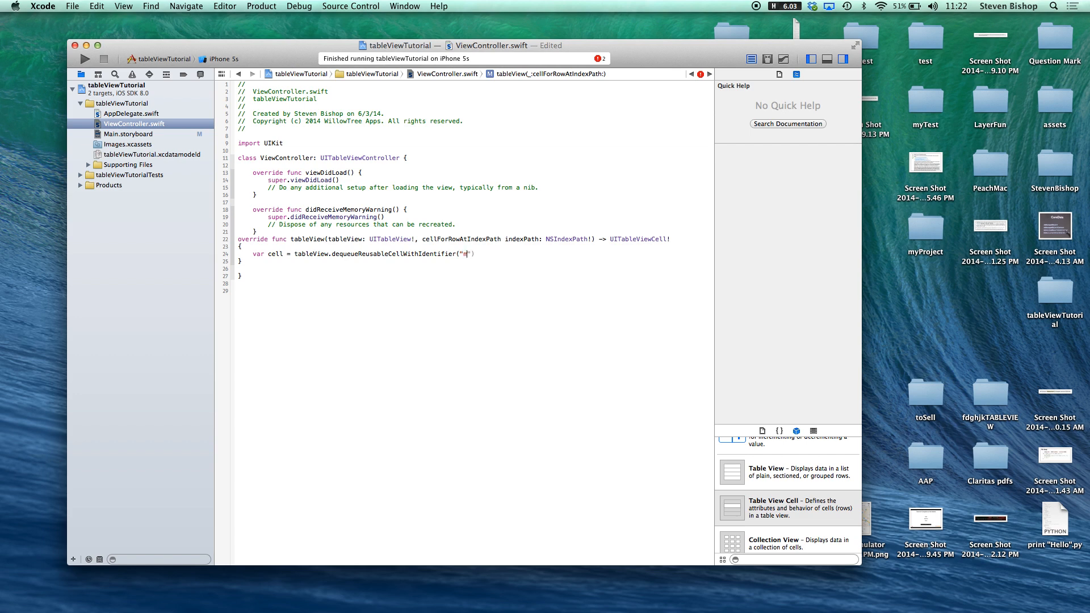
{"action": "type", "text": "yCell"}
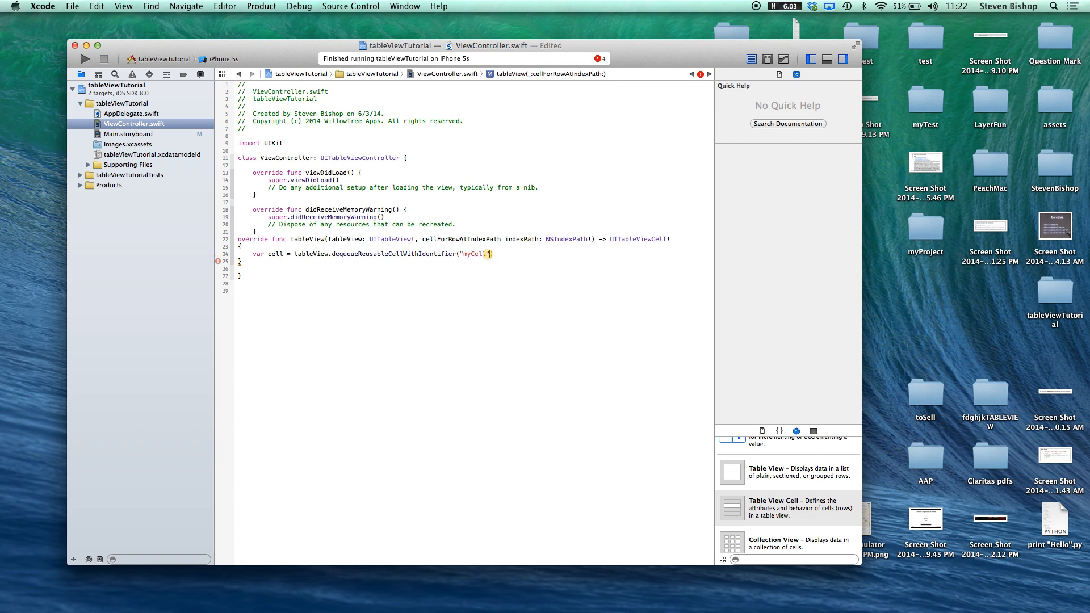
{"action": "type", "text": ", forIndexPath:indexPath"}
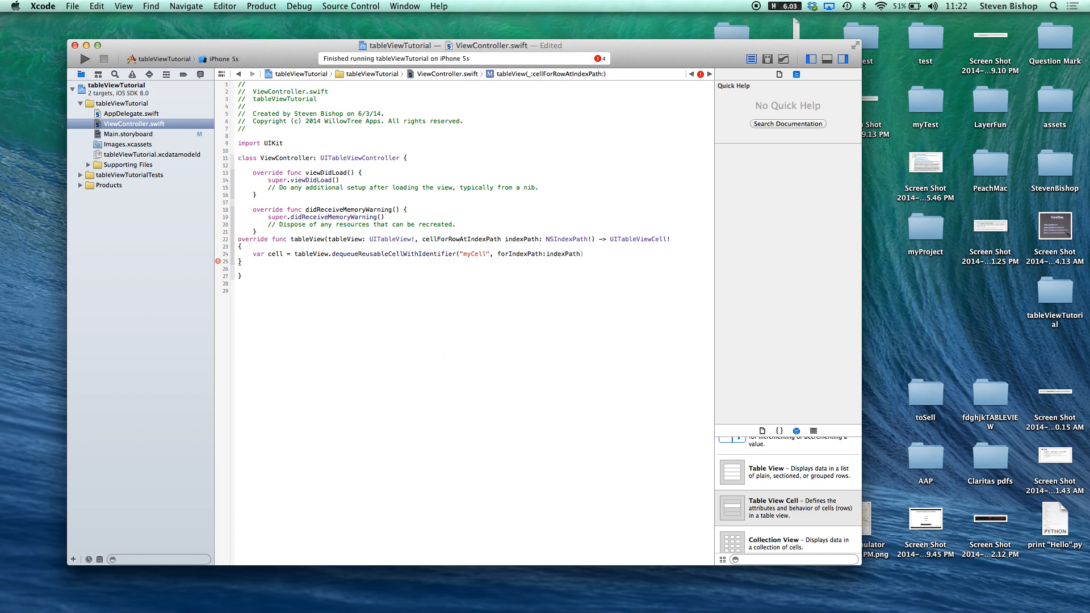
{"action": "type", "text": "as UITableViewCell"}
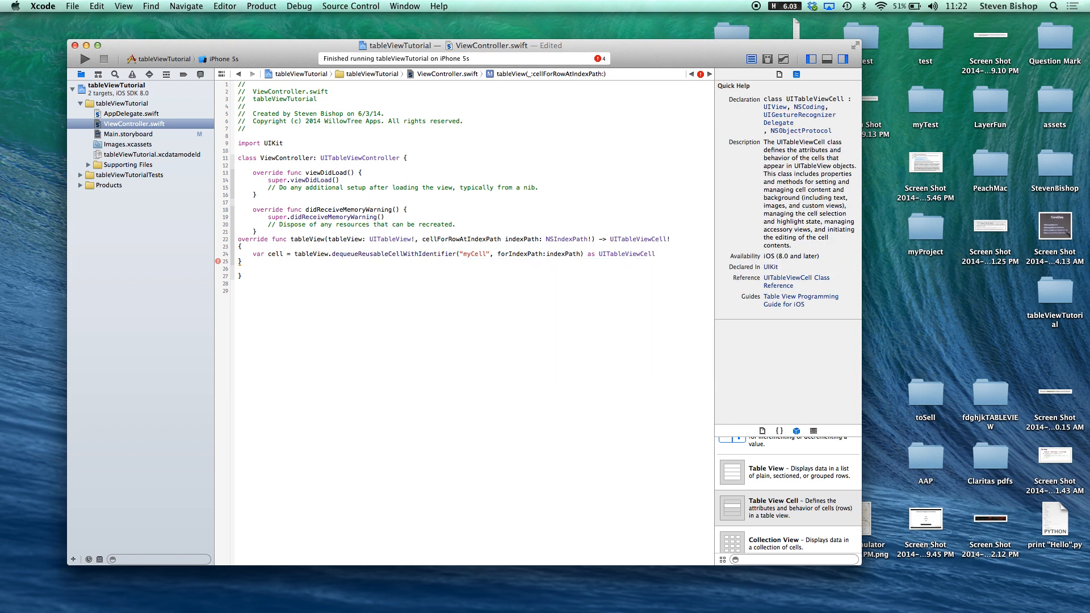
{"action": "type", "text": "ret"}
{"action": "type", "text": "cell."}
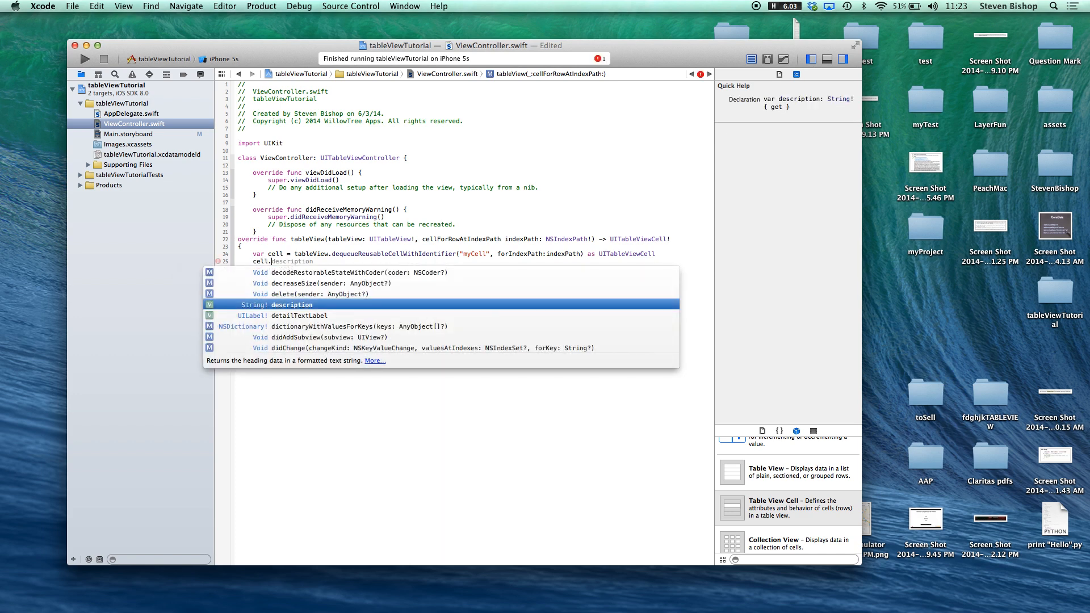
Step: Set the cell's label text to "Cell number \(indexPath.row)"
{"action": "type", "text": "textLabel.text"}
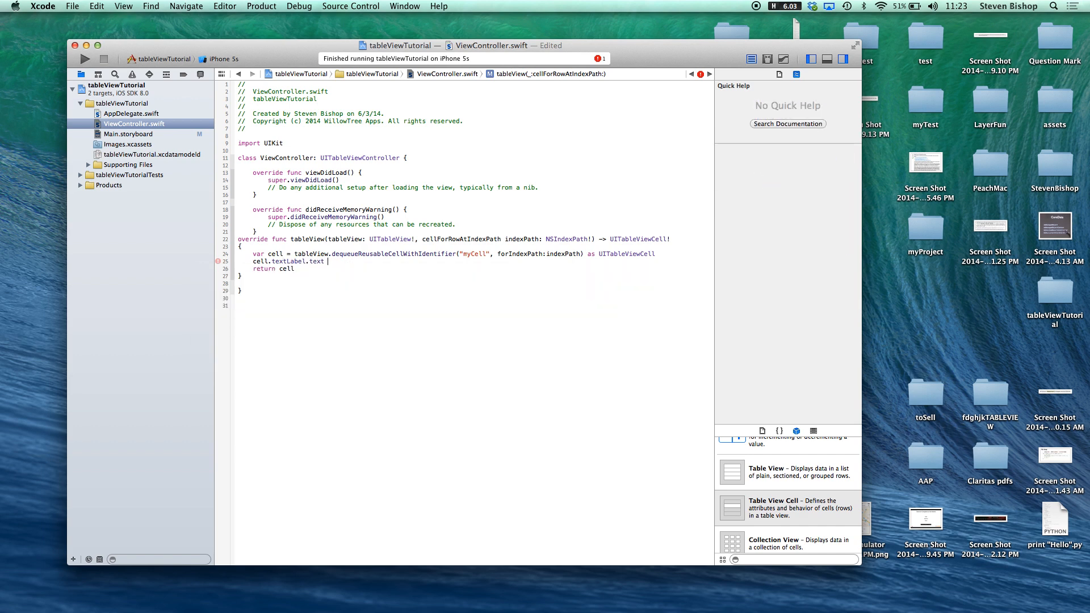
{"action": "type", "text": "= \""}
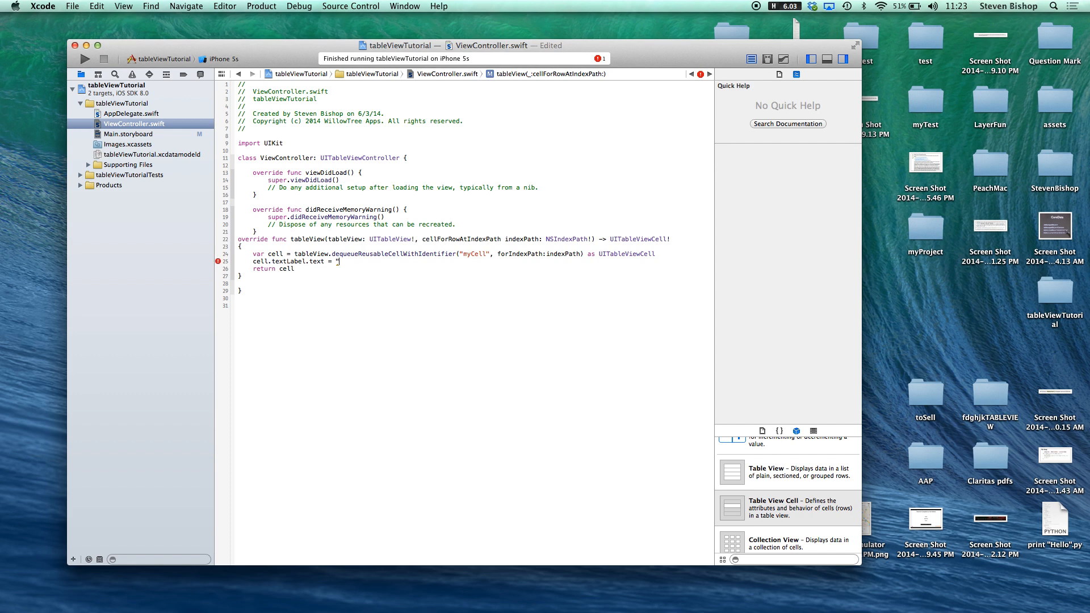
{"action": "type", "text": "Cell"}
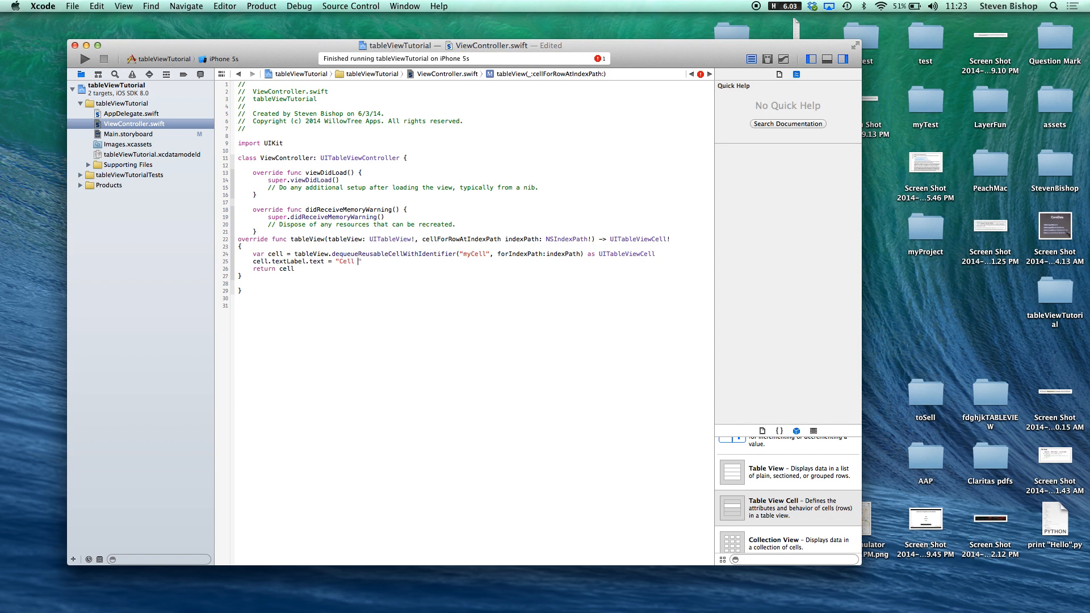
{"action": "type", "text": "number"}
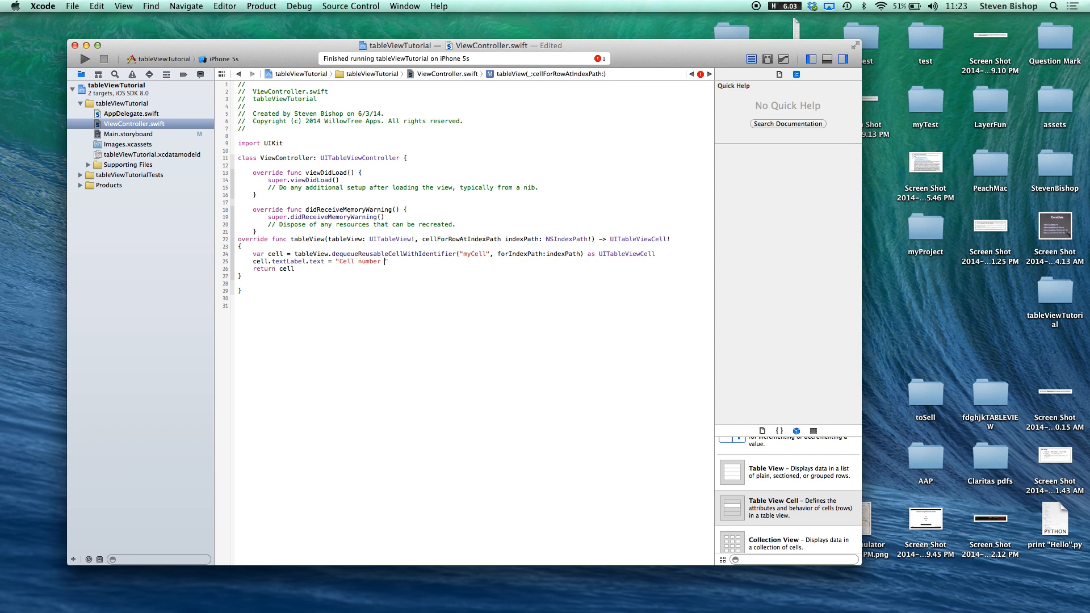
{"action": "type", "text": "\\\""}
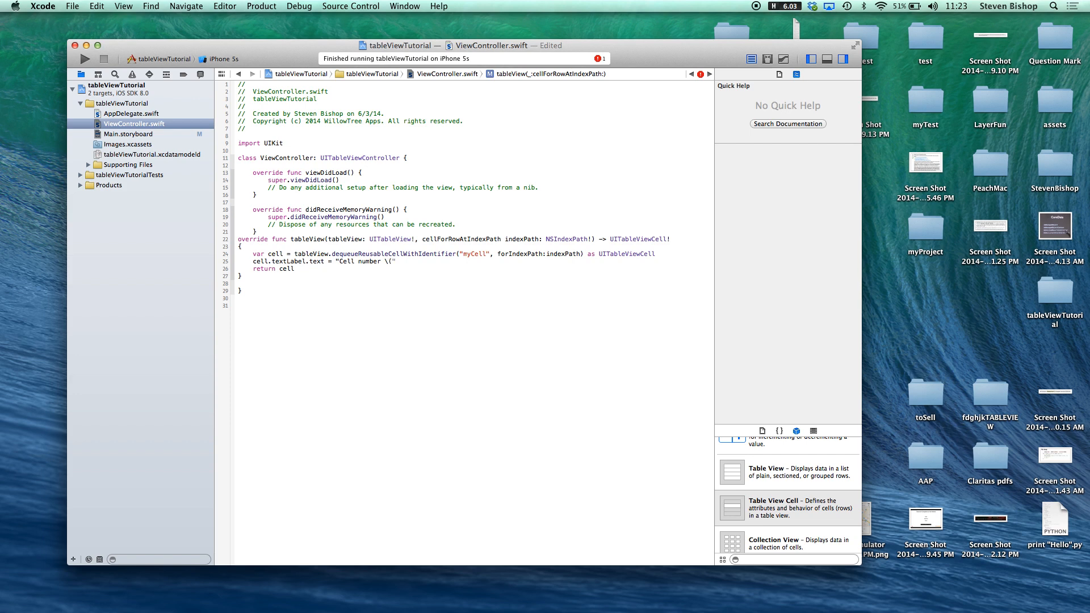
{"action": "type", "text": "indexPath.row"}
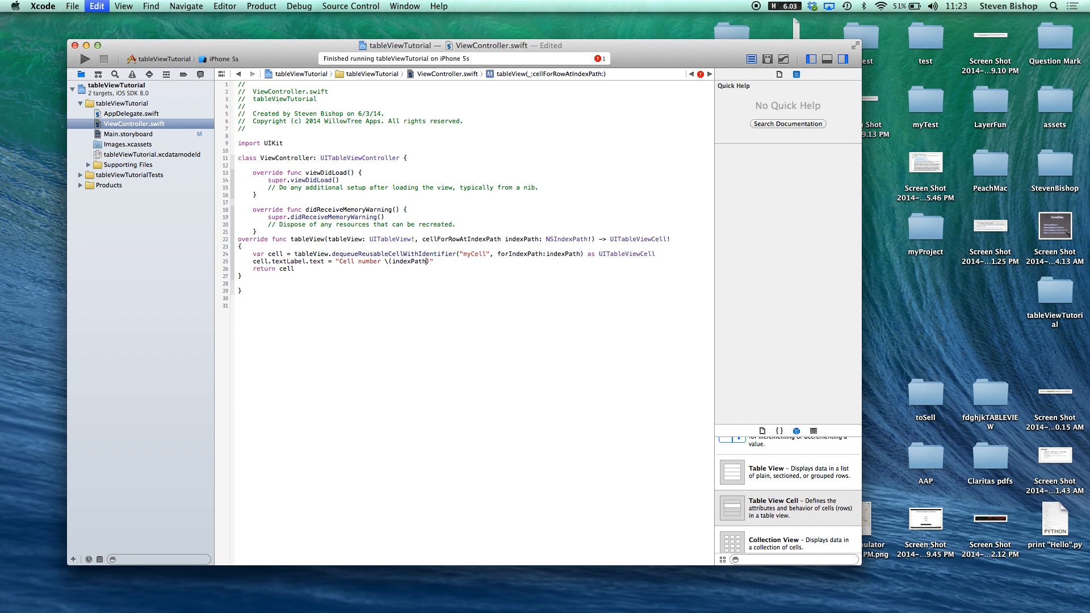
{"action": "type", "text": "row"}
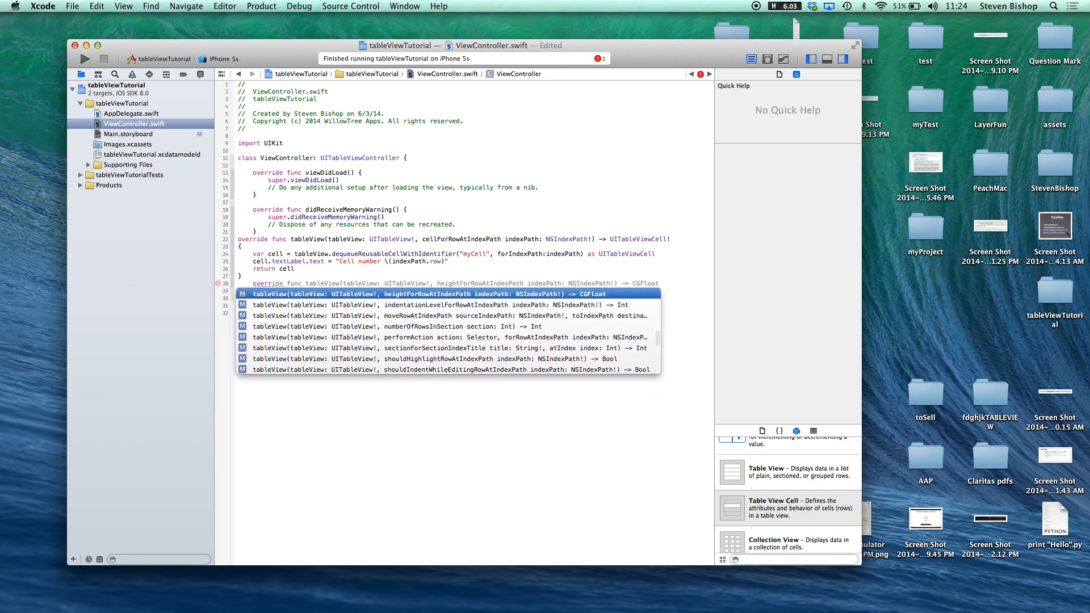
Step: Add the numberOfRowsInSection override returning 11
{"action": "key", "text": "Down"}
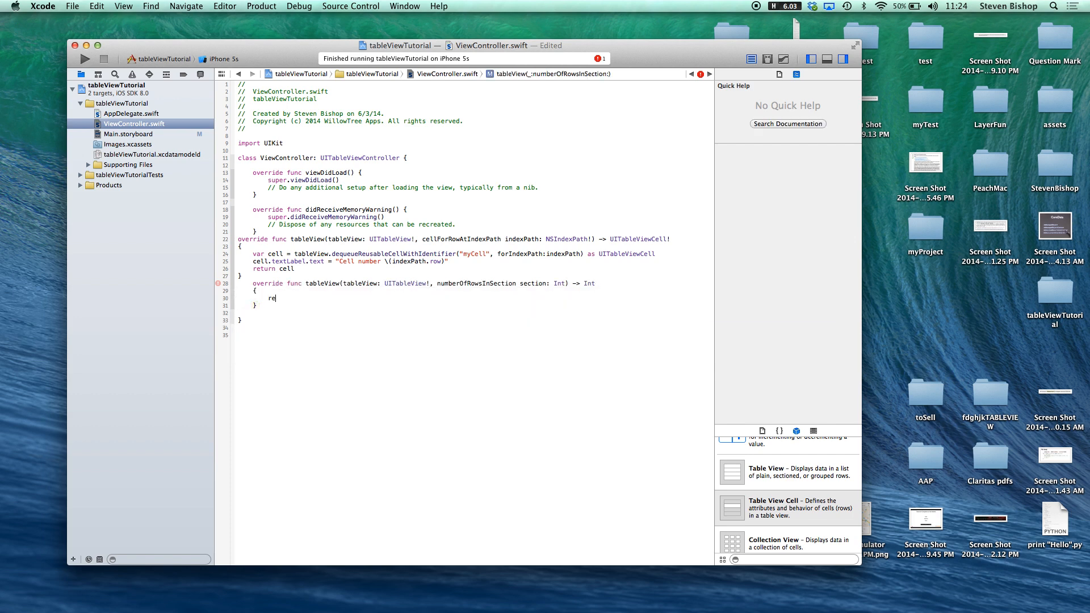
{"action": "type", "text": "turn"}
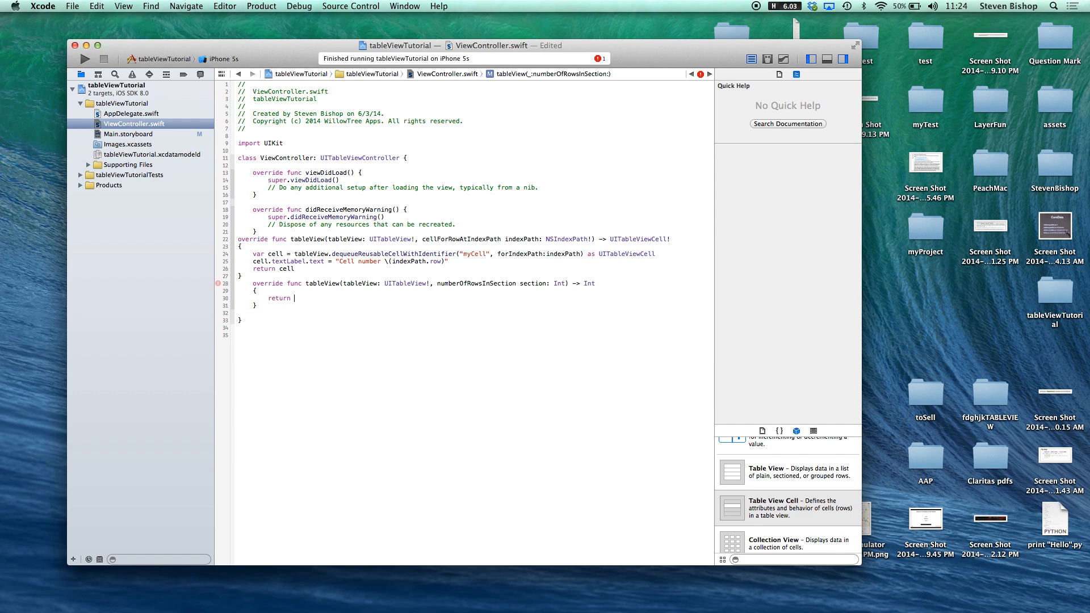
{"action": "type", "text": "11"}
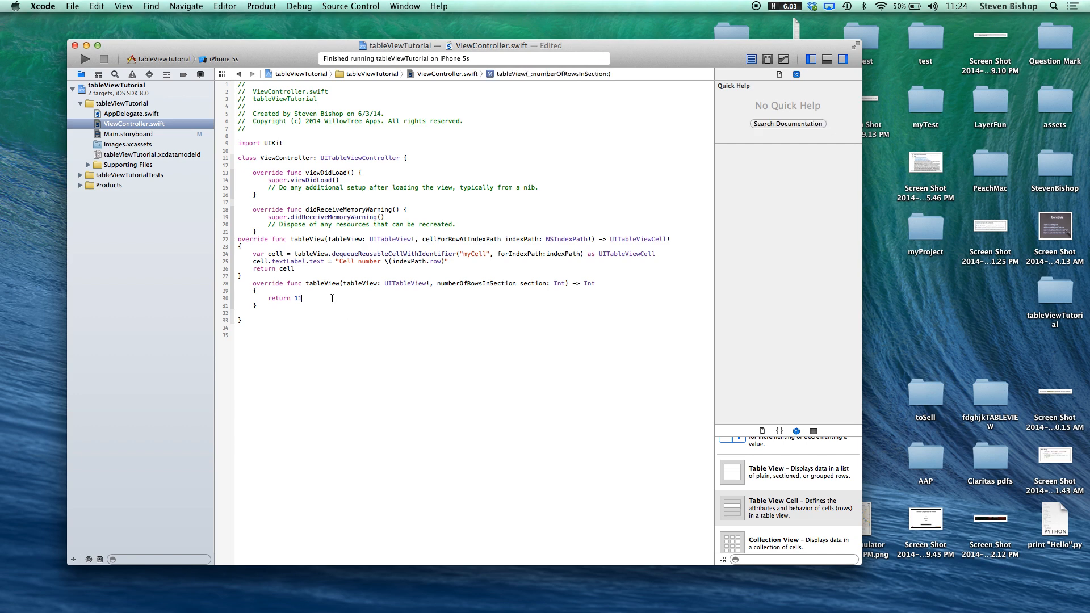
{"action": "mouse_move", "coordinate": [394, 184]}
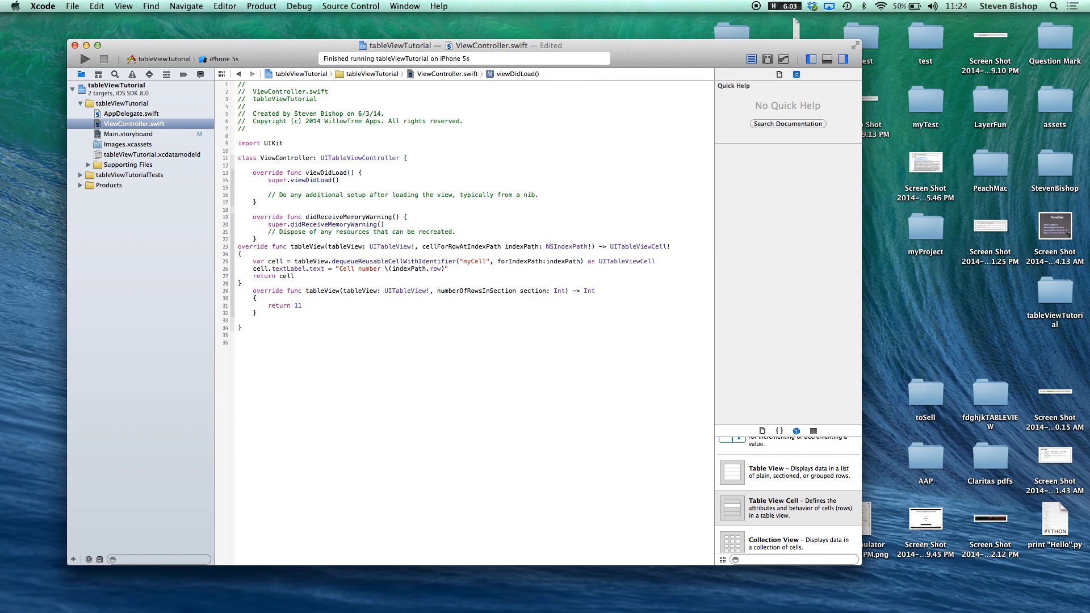
Step: Set self.title = "My tableView" inside viewDidLoad
{"action": "left_click", "coordinate": [84, 57]}
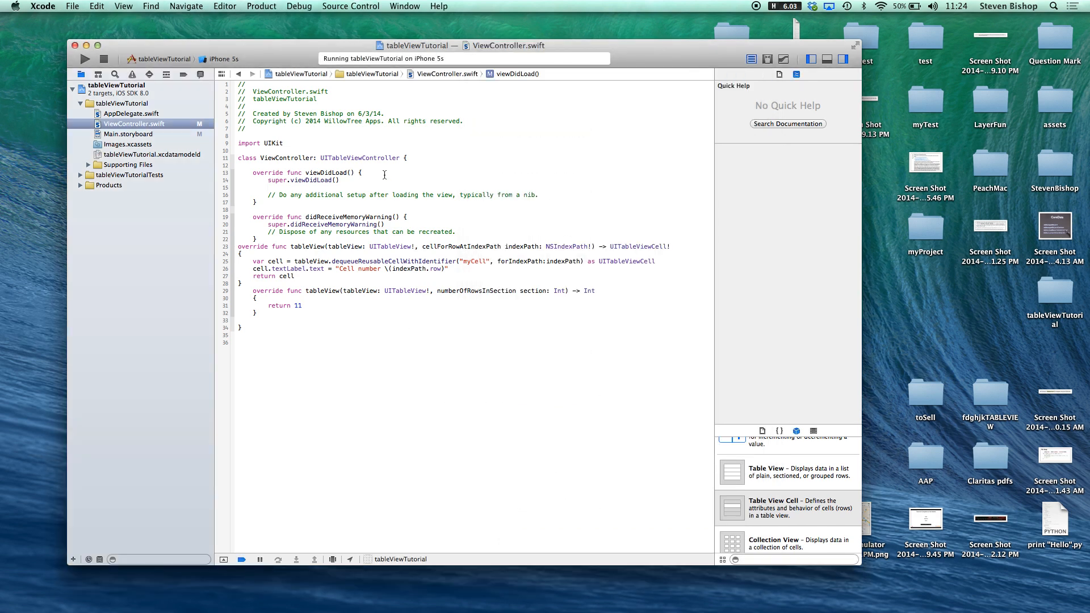
{"action": "type", "text": "self.title = \"M"}
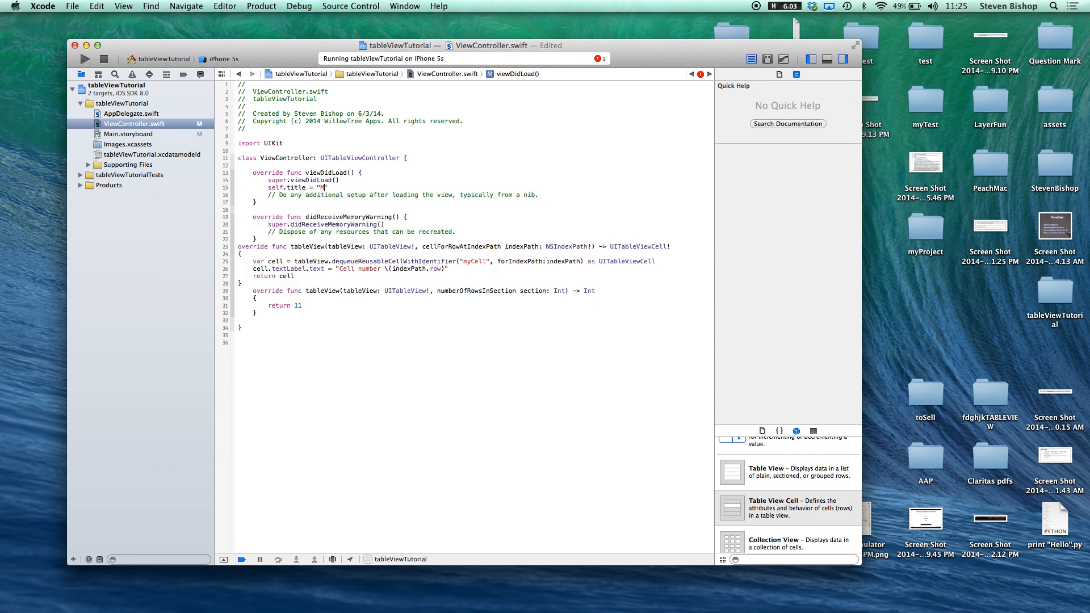
{"action": "type", "text": "y ta"}
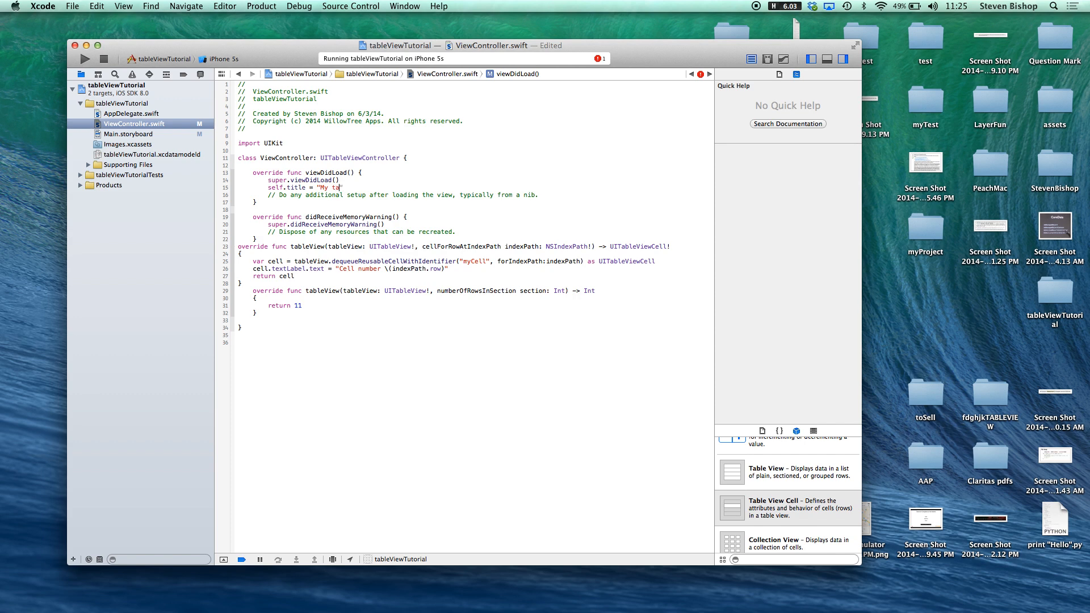
{"action": "type", "text": "bleView"}
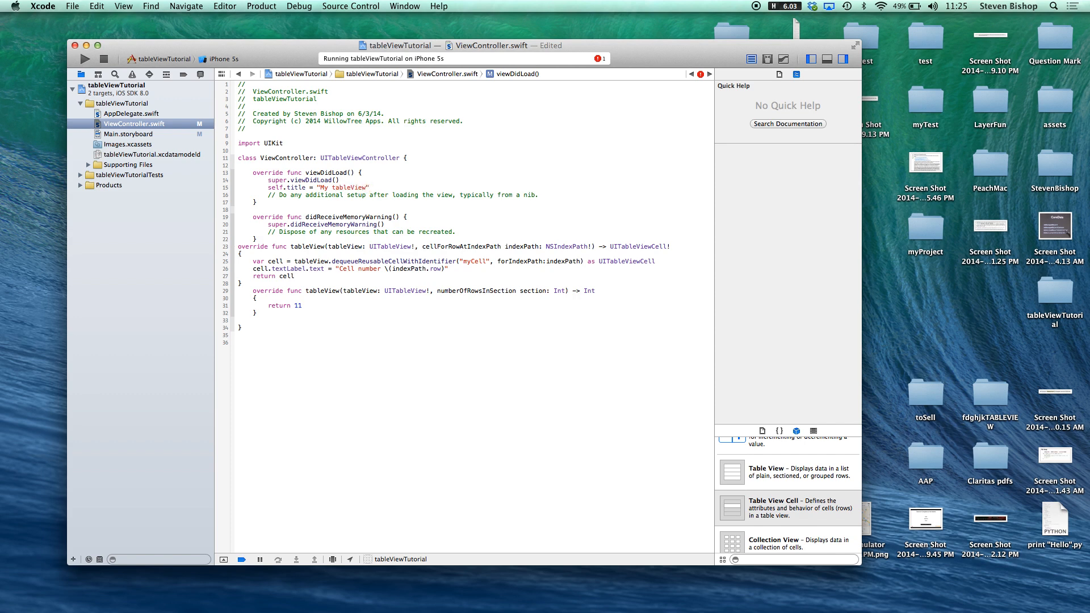
Step: Run the app with the debug area visible and pause program execution
{"action": "left_click", "coordinate": [84, 58]}
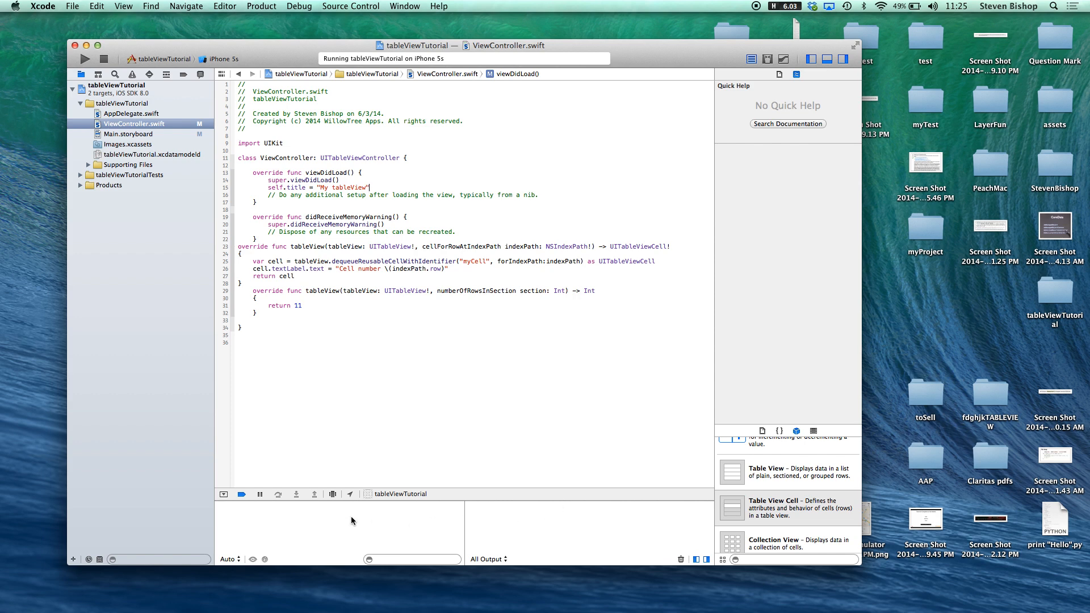
{"action": "mouse_move", "coordinate": [258, 493]}
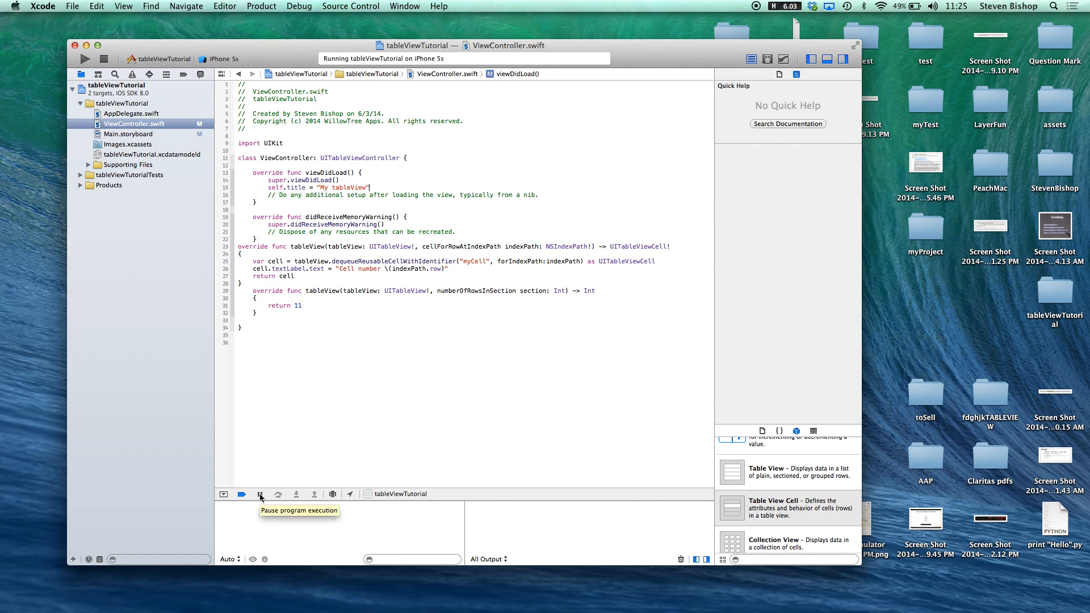
{"action": "left_click", "coordinate": [260, 494]}
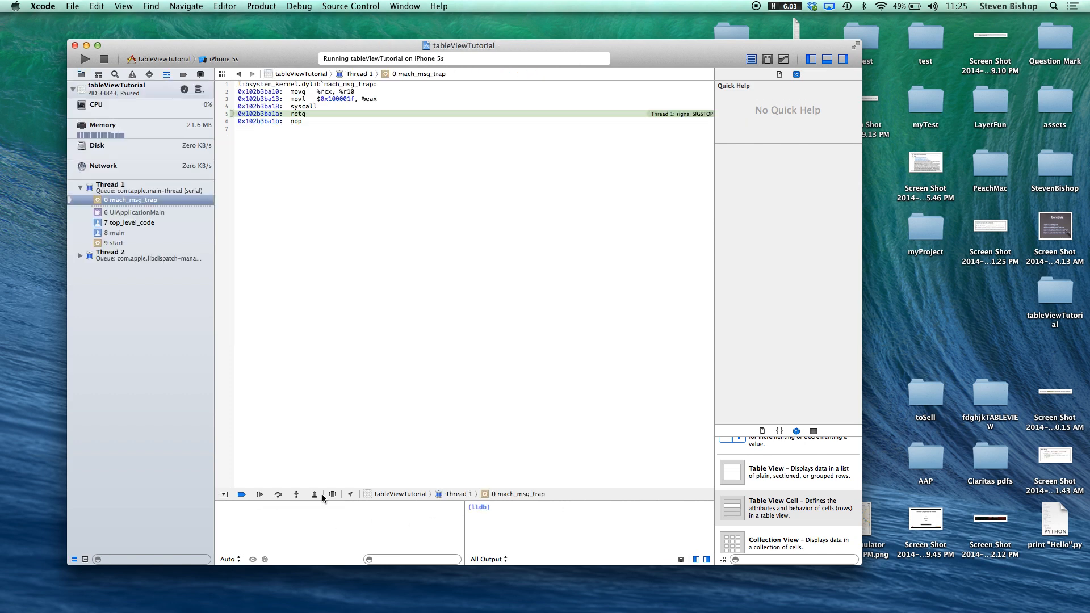
{"action": "mouse_move", "coordinate": [333, 494]}
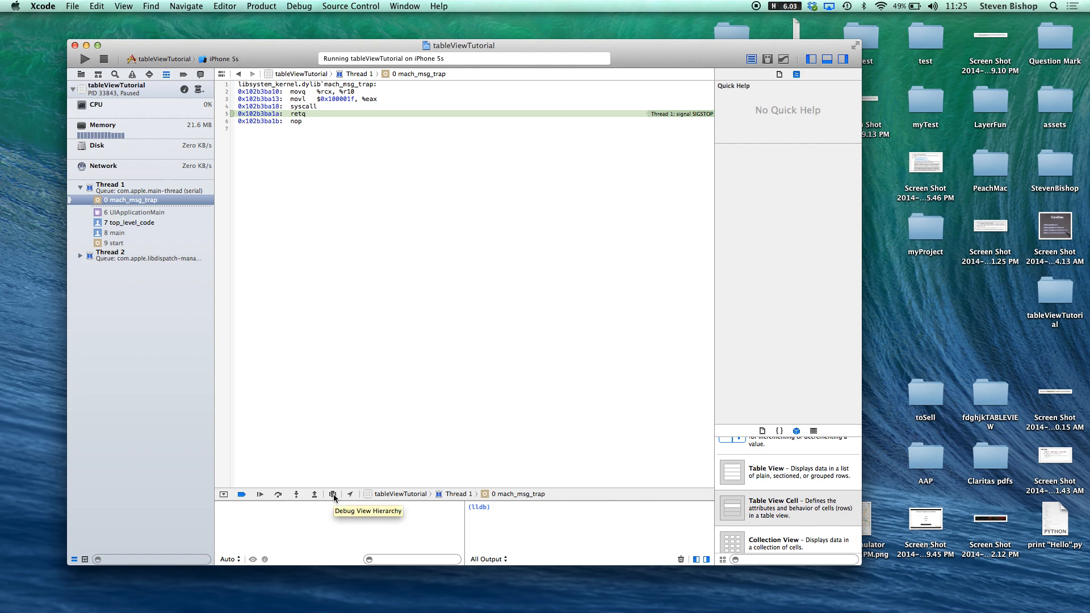
Step: Capture the view hierarchy and tilt it into exploded 3D layers
{"action": "left_click", "coordinate": [332, 494]}
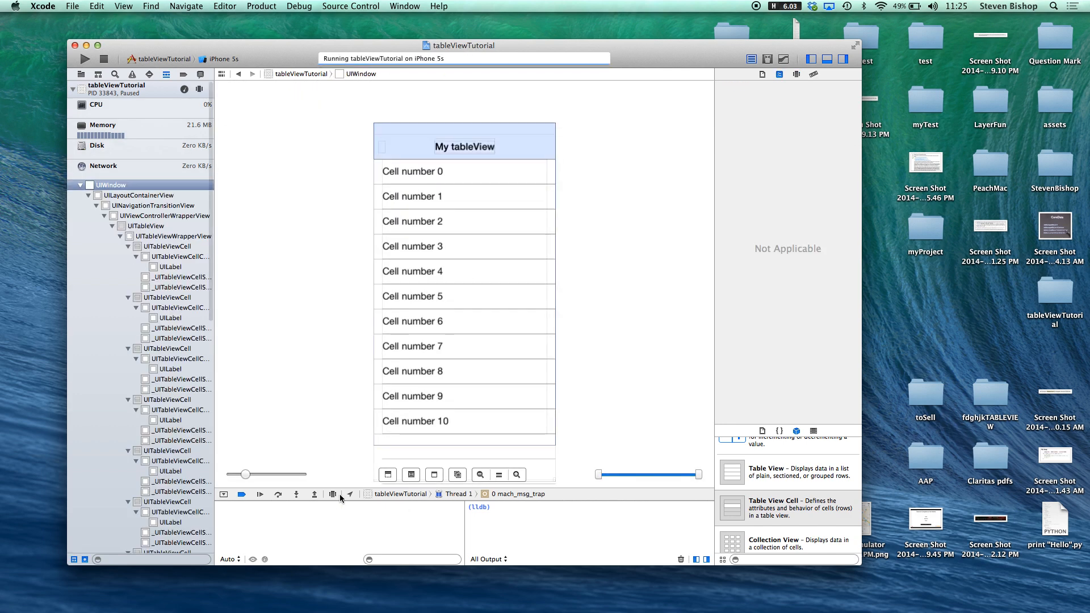
{"action": "mouse_move", "coordinate": [271, 252]}
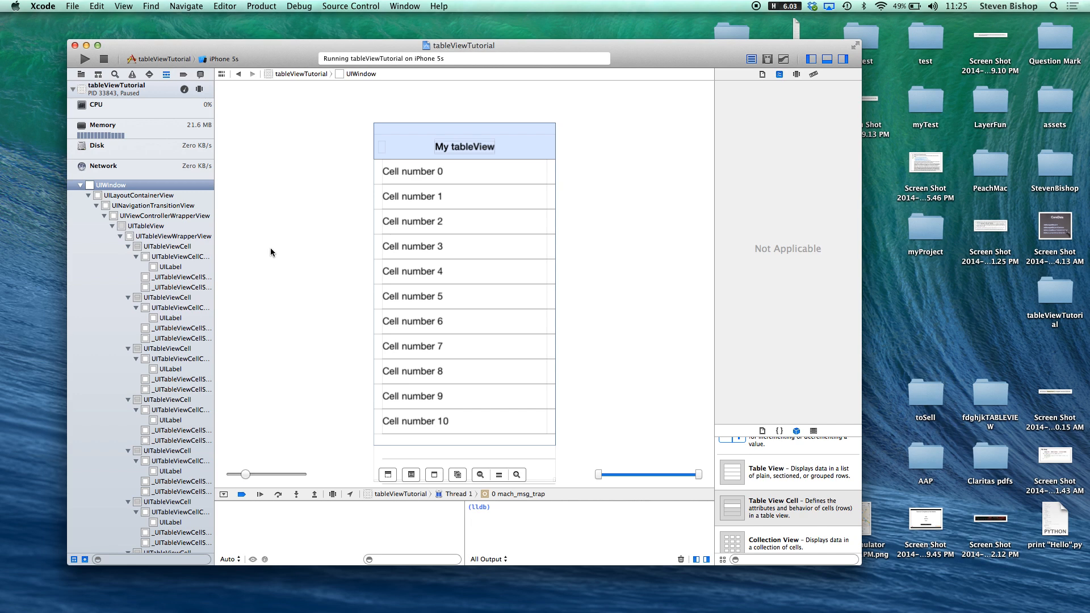
{"action": "left_click", "coordinate": [433, 474]}
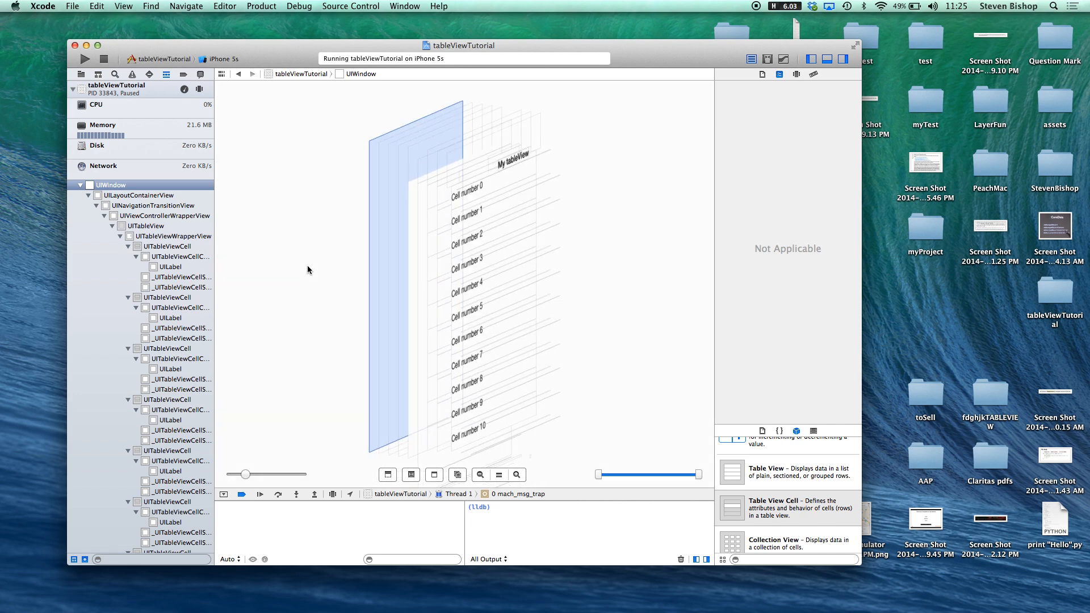
Step: Select the controller wrapper view, a table view cell and its separator in the debug navigator
{"action": "left_click", "coordinate": [166, 215]}
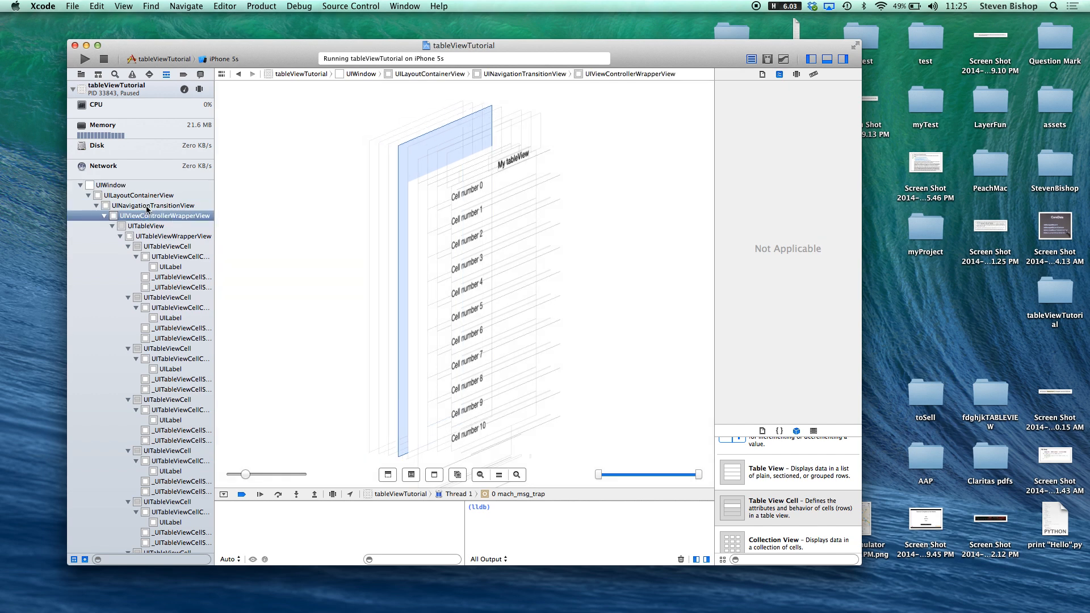
{"action": "left_click", "coordinate": [166, 349]}
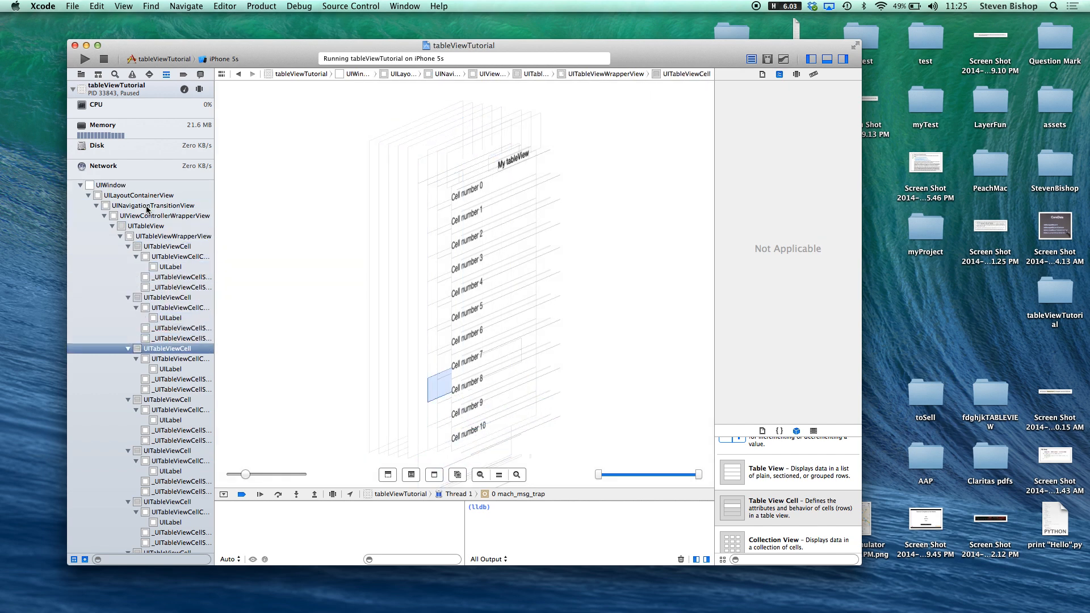
{"action": "left_click", "coordinate": [180, 440]}
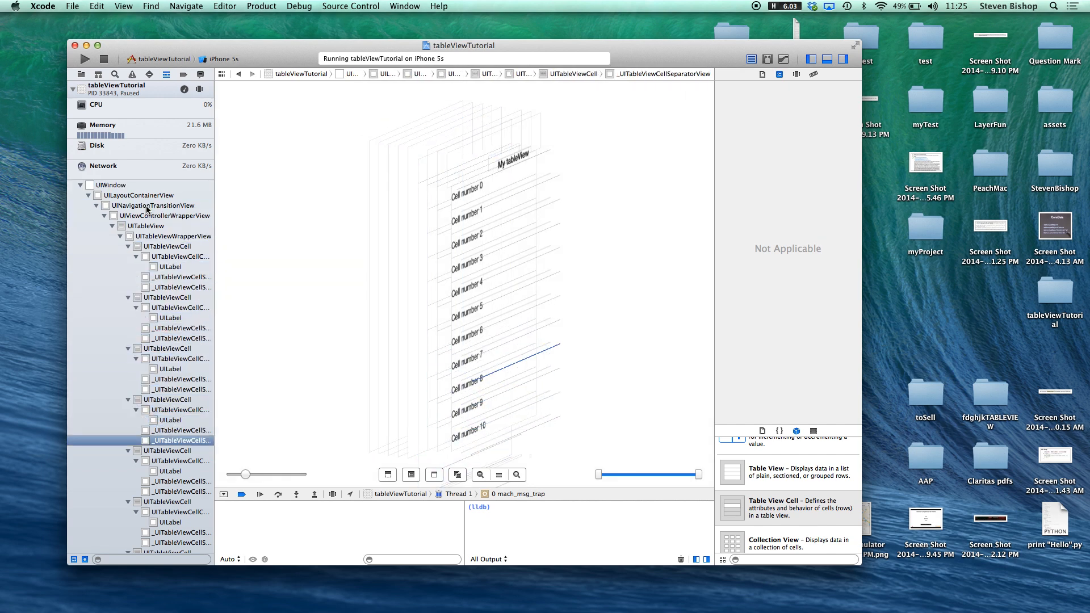